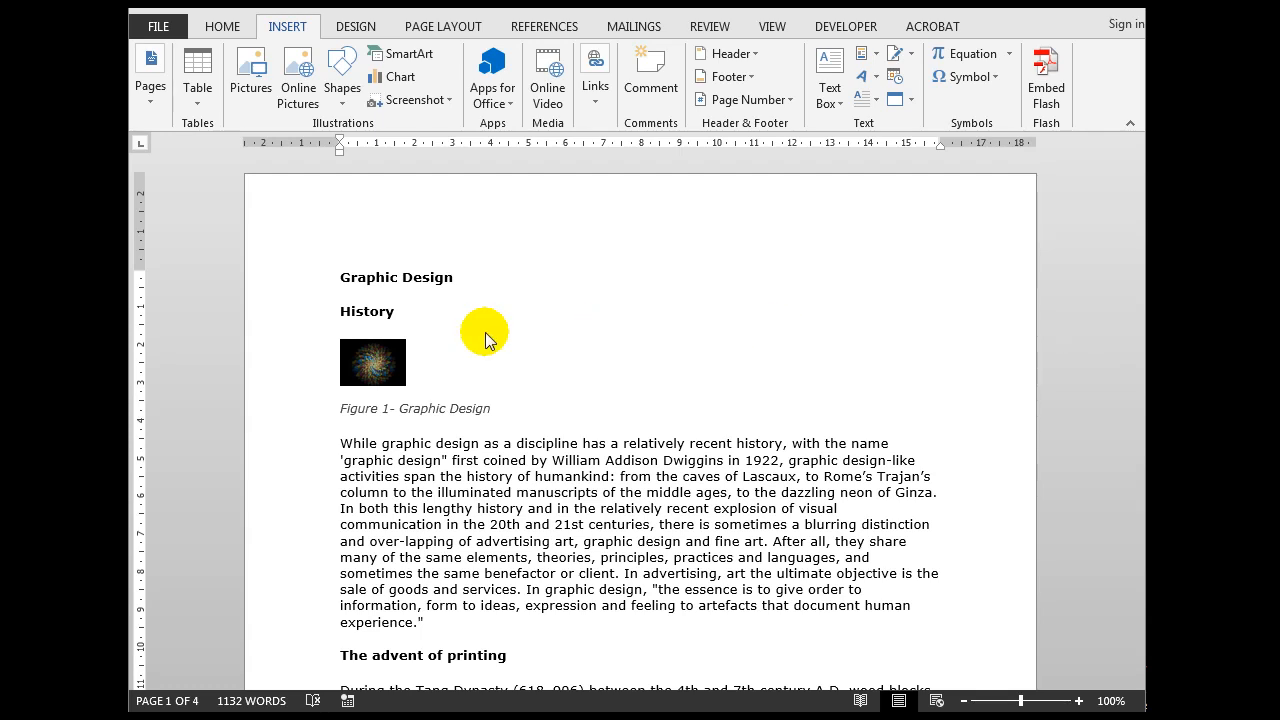
{"action": "mouse_move", "coordinate": [380, 368]}
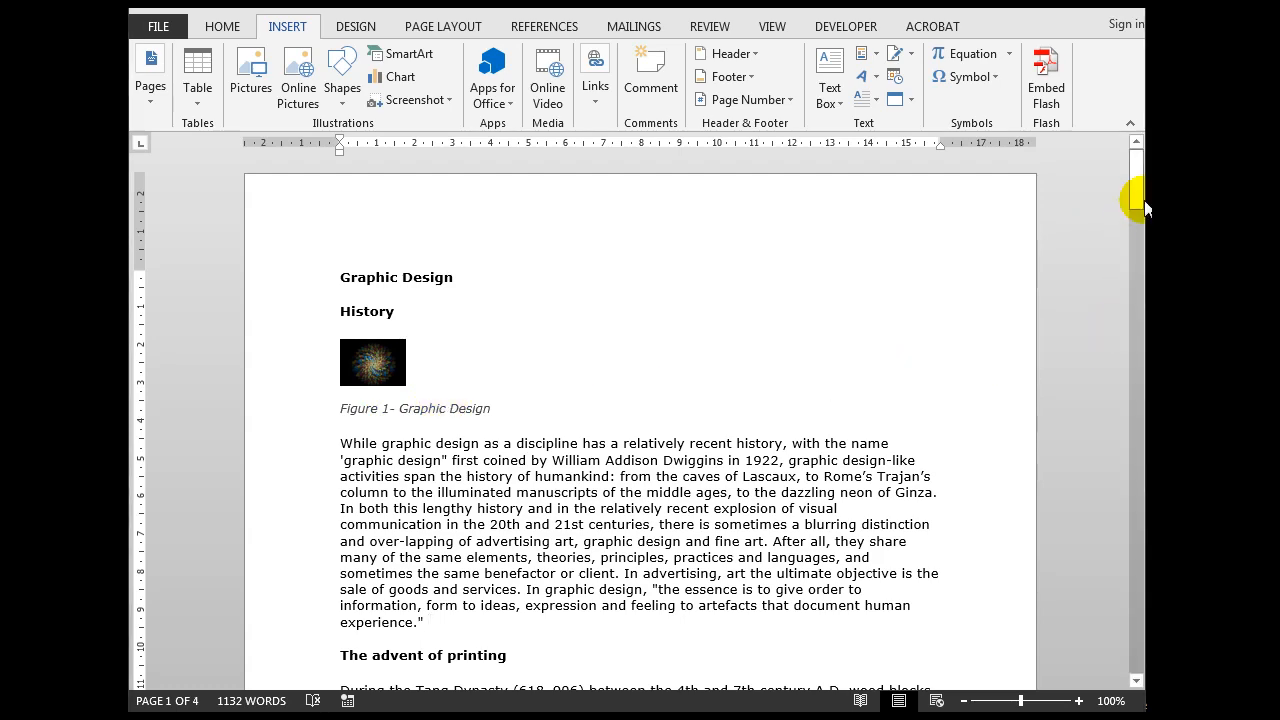
- Add the opening text "(See " at the end of the first History paragraph
{"action": "left_click_drag", "start_coordinate": [1136, 204], "coordinate": [1136, 580]}
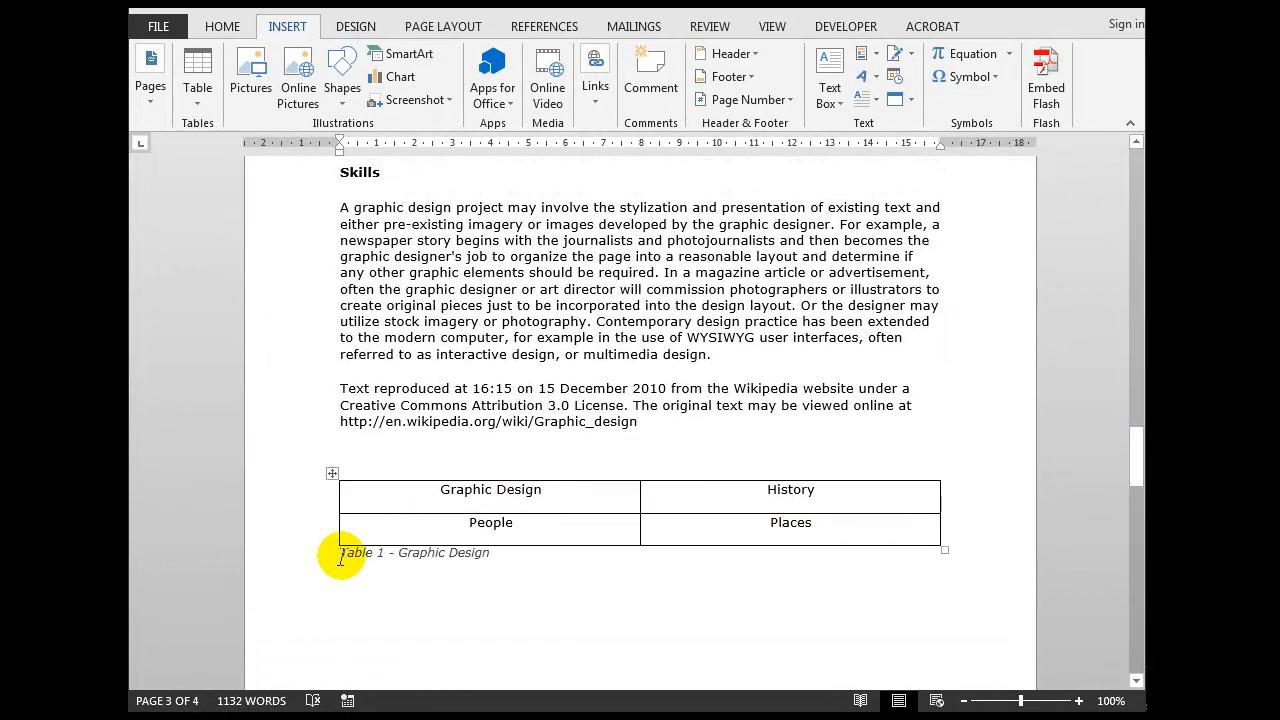
{"action": "mouse_move", "coordinate": [496, 560]}
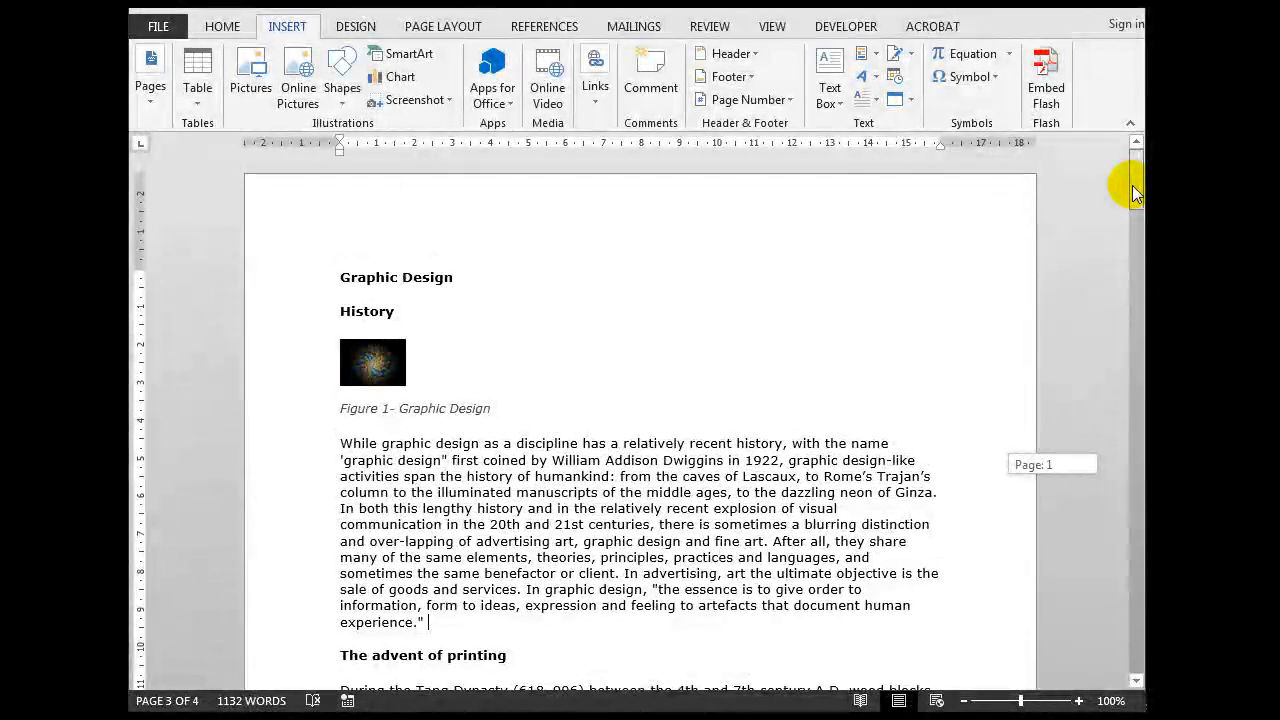
{"action": "scroll", "scroll_direction": "down", "scroll_amount": 3}
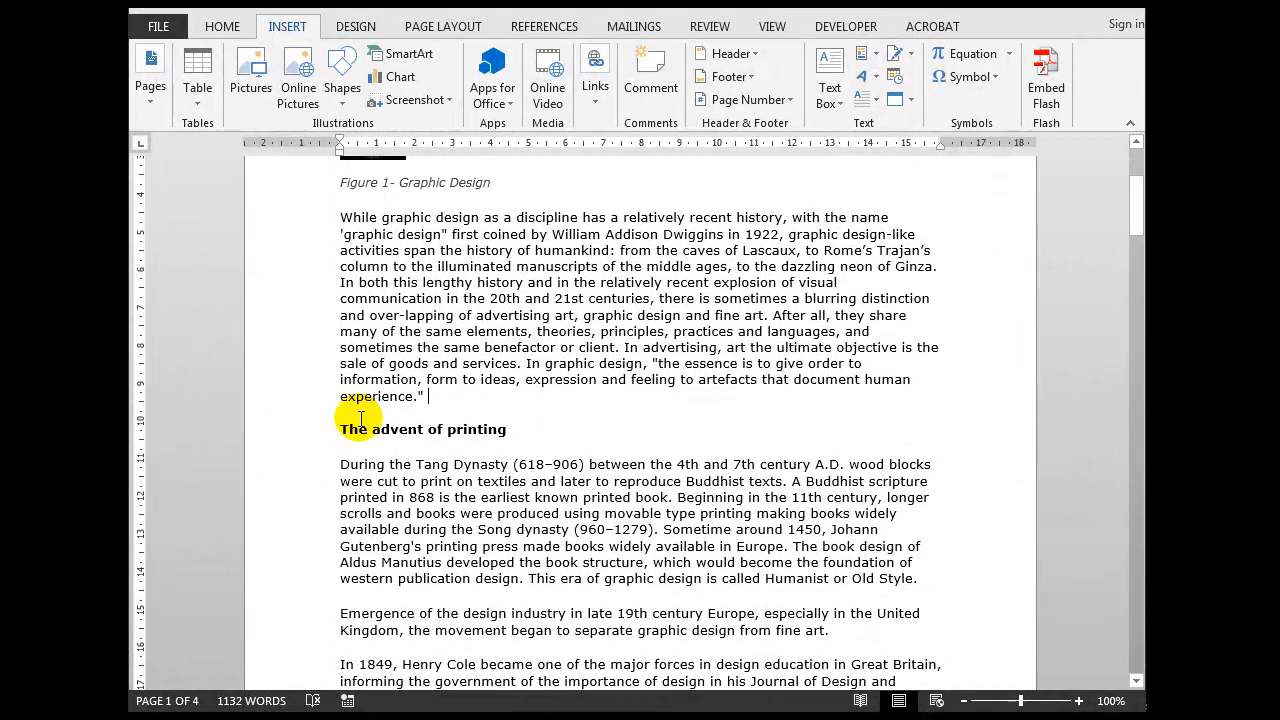
{"action": "mouse_move", "coordinate": [432, 396]}
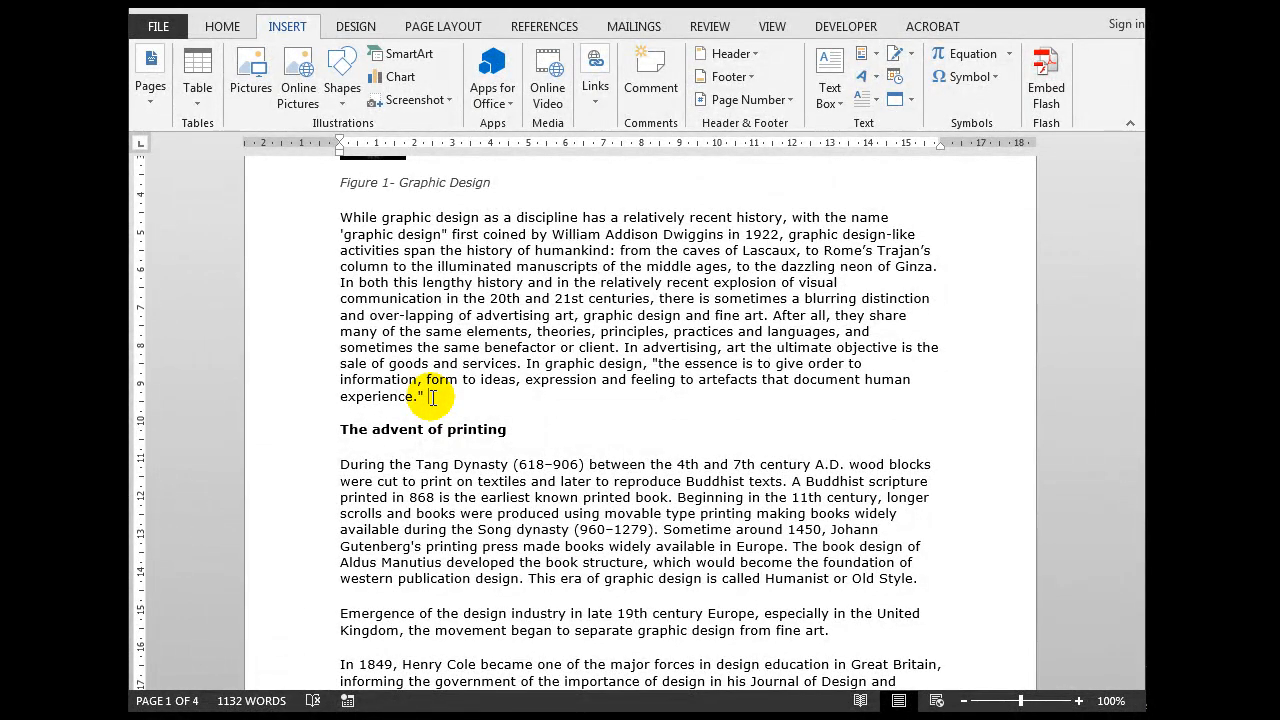
{"action": "type", "text": "(S"}
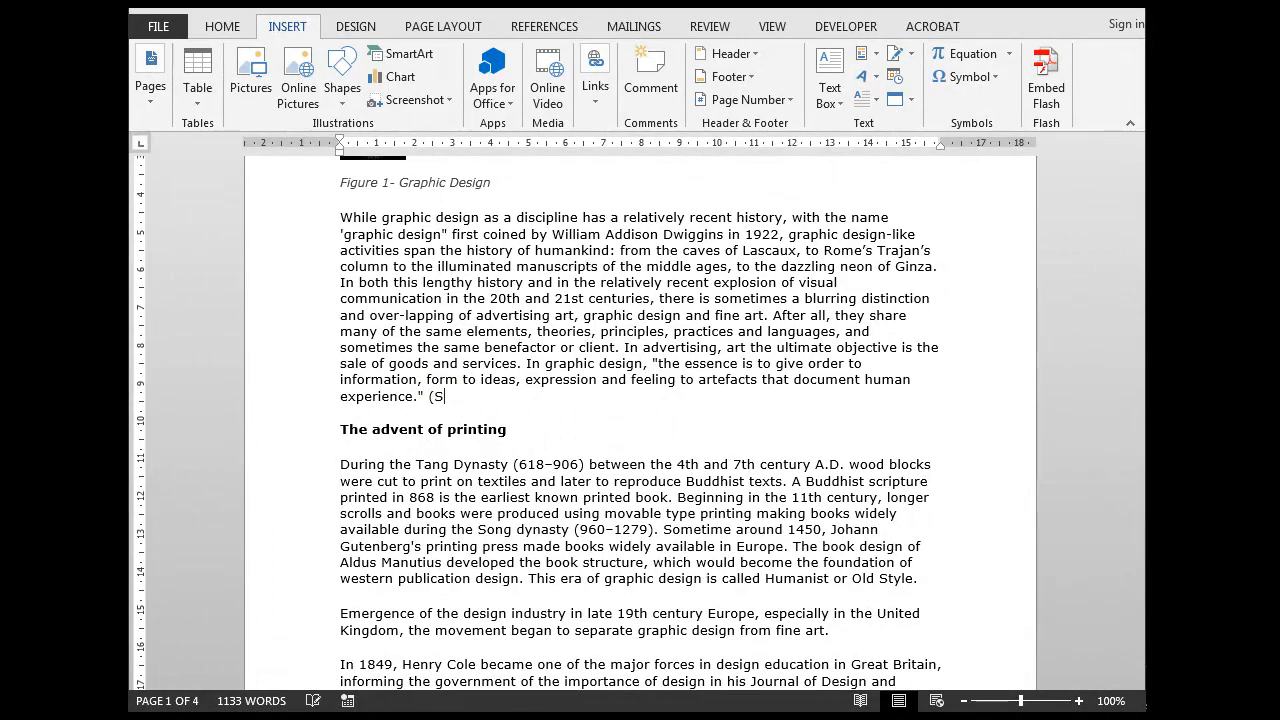
{"action": "type", "text": "ee"}
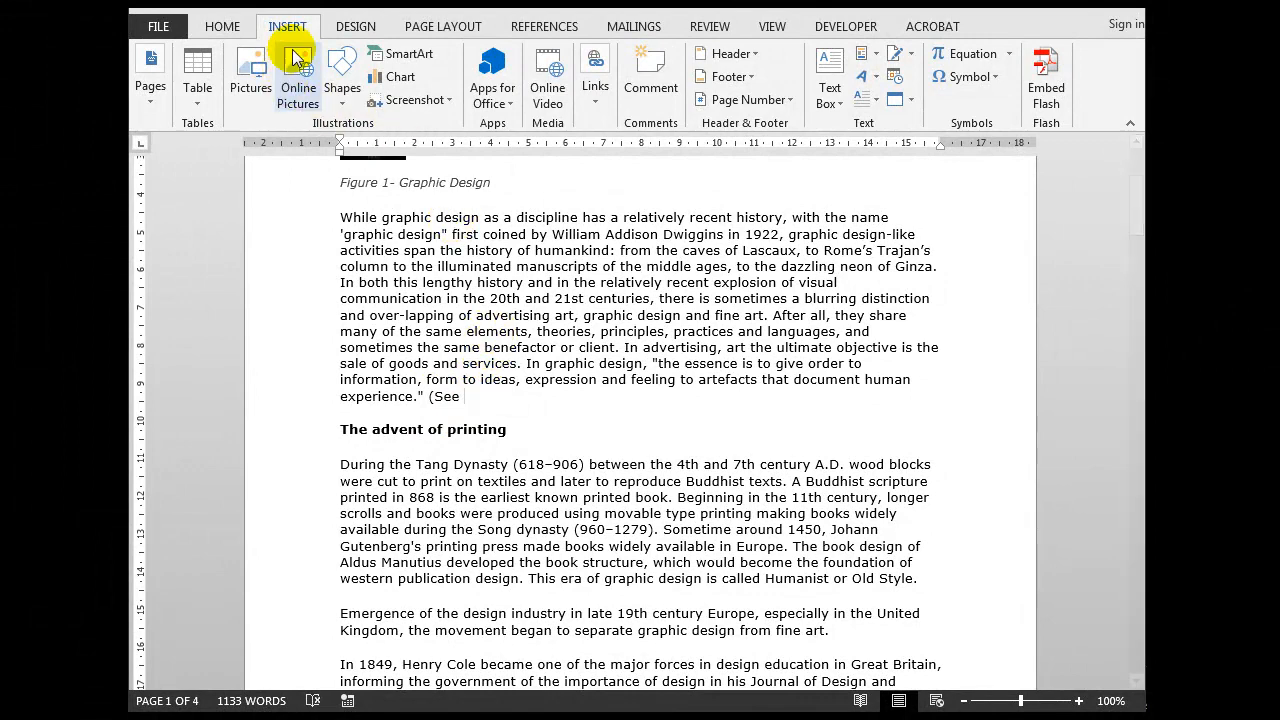
{"action": "mouse_move", "coordinate": [596, 104]}
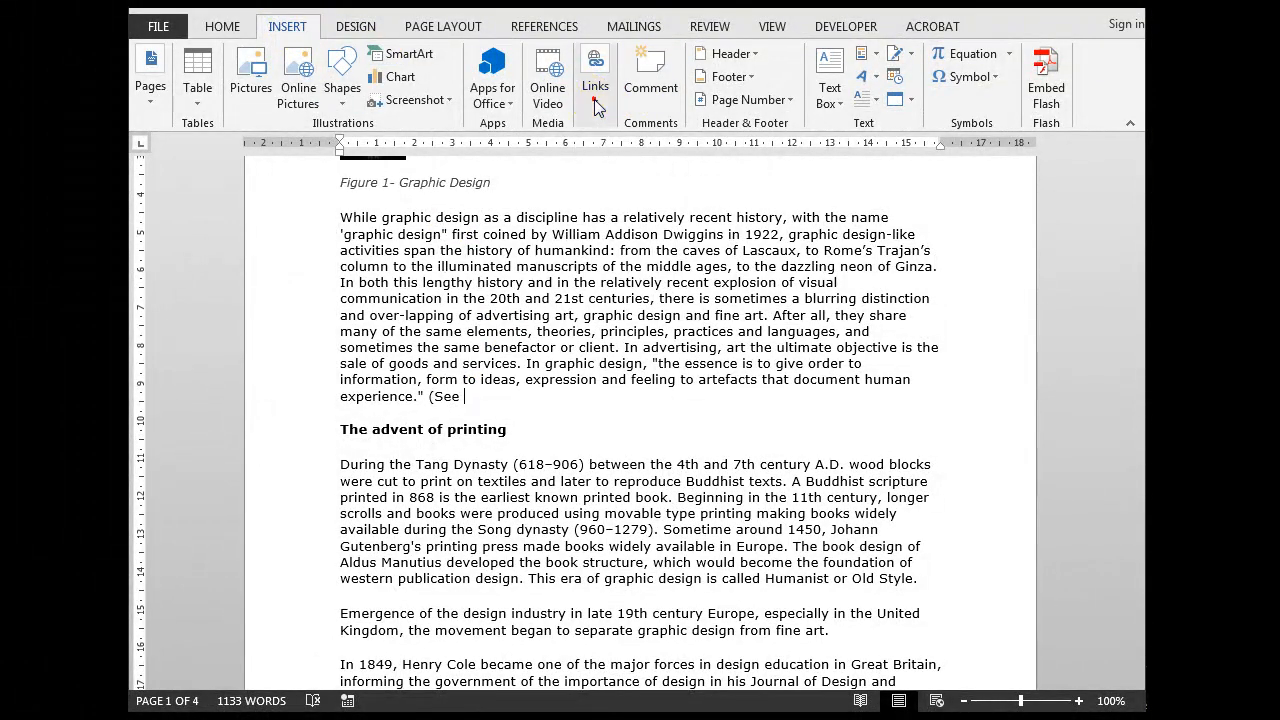
- Start a cross-reference from Insert > Links with Reference type set to Table
{"action": "left_click", "coordinate": [596, 76]}
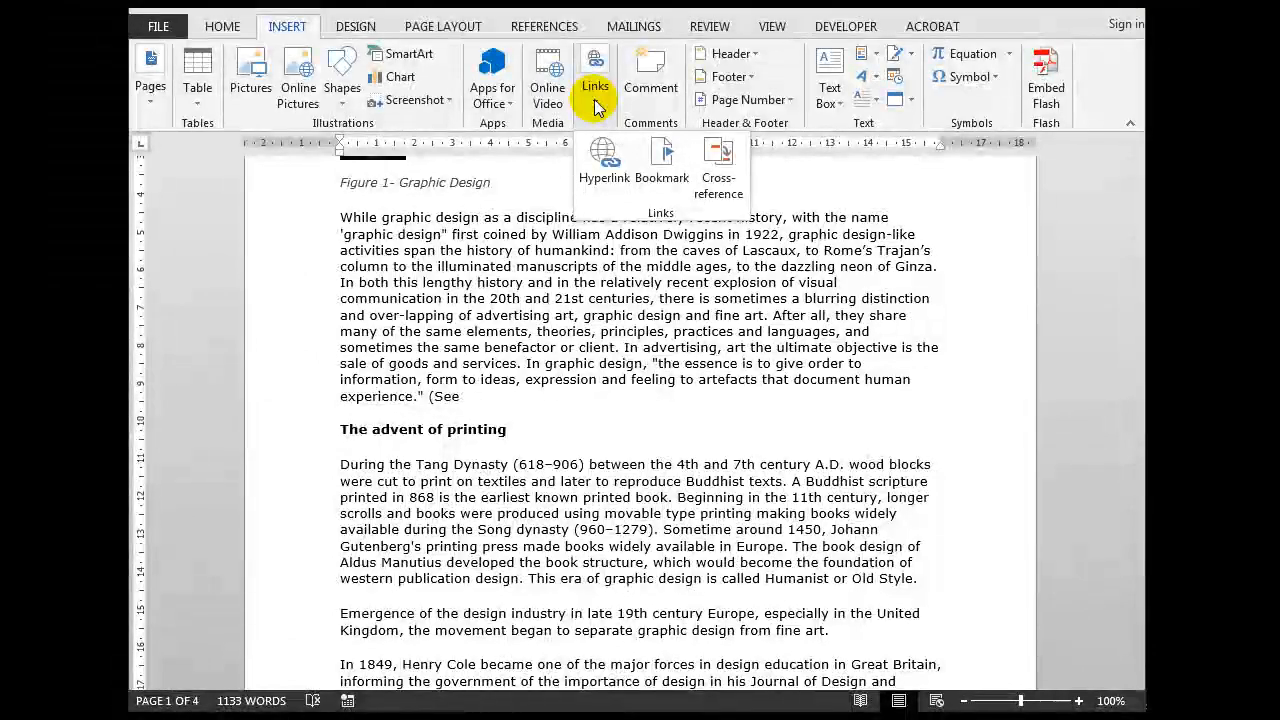
{"action": "left_click", "coordinate": [720, 194]}
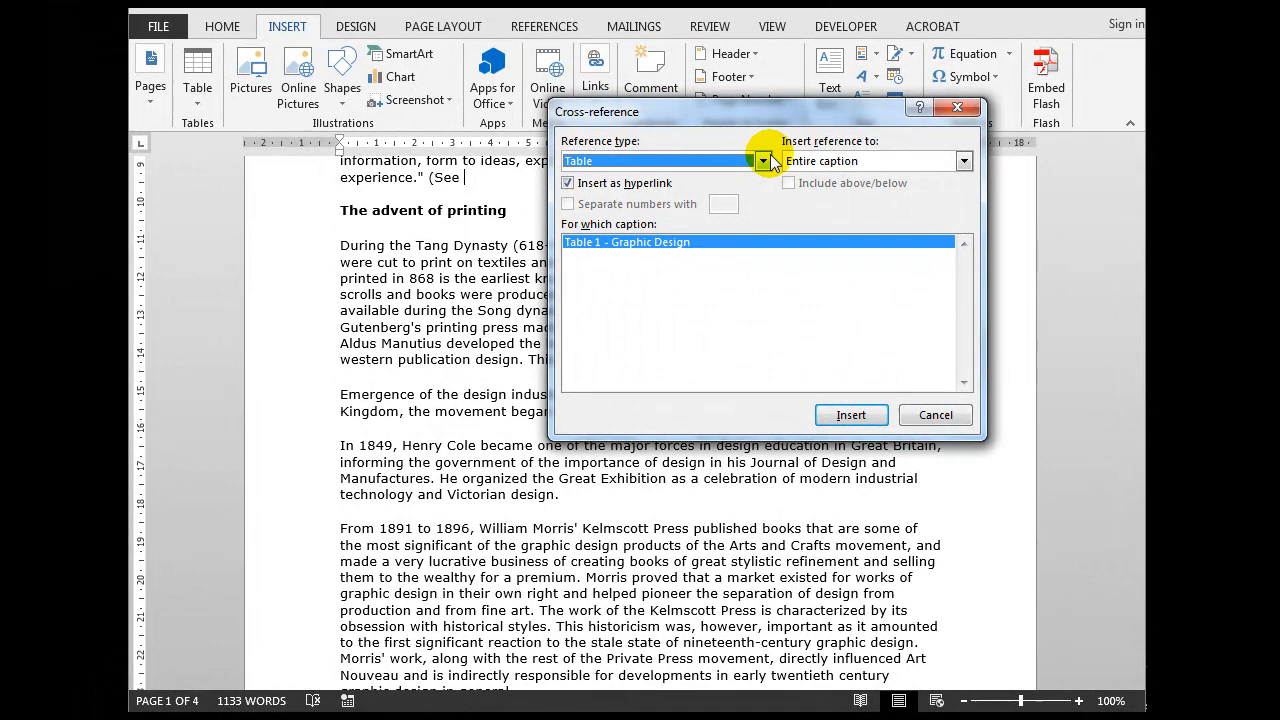
{"action": "left_click", "coordinate": [764, 160]}
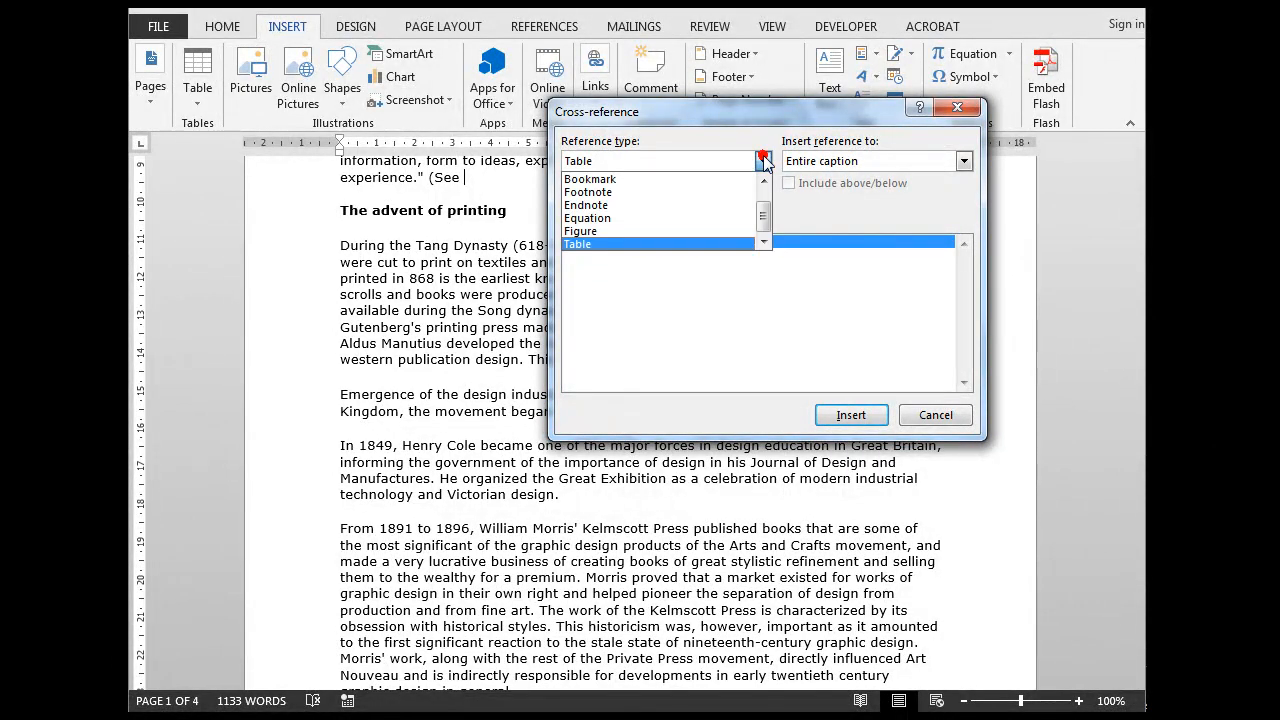
{"action": "left_click", "coordinate": [576, 244]}
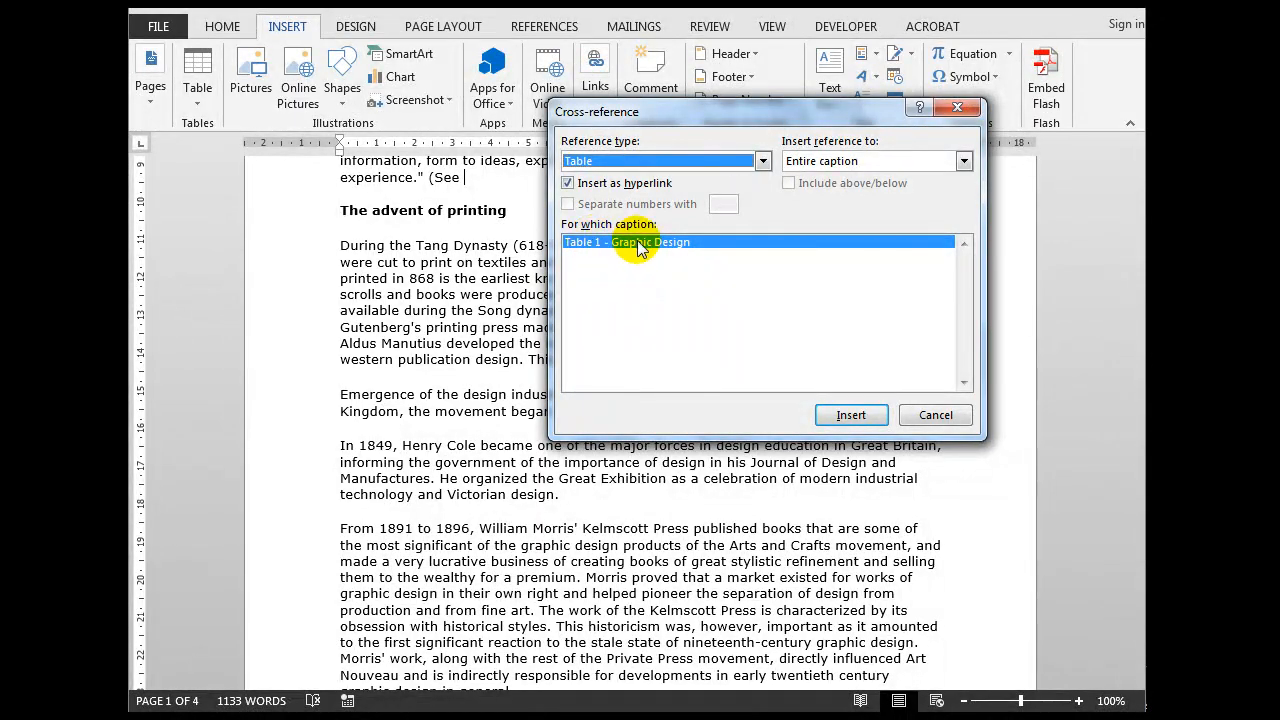
{"action": "mouse_move", "coordinate": [820, 160]}
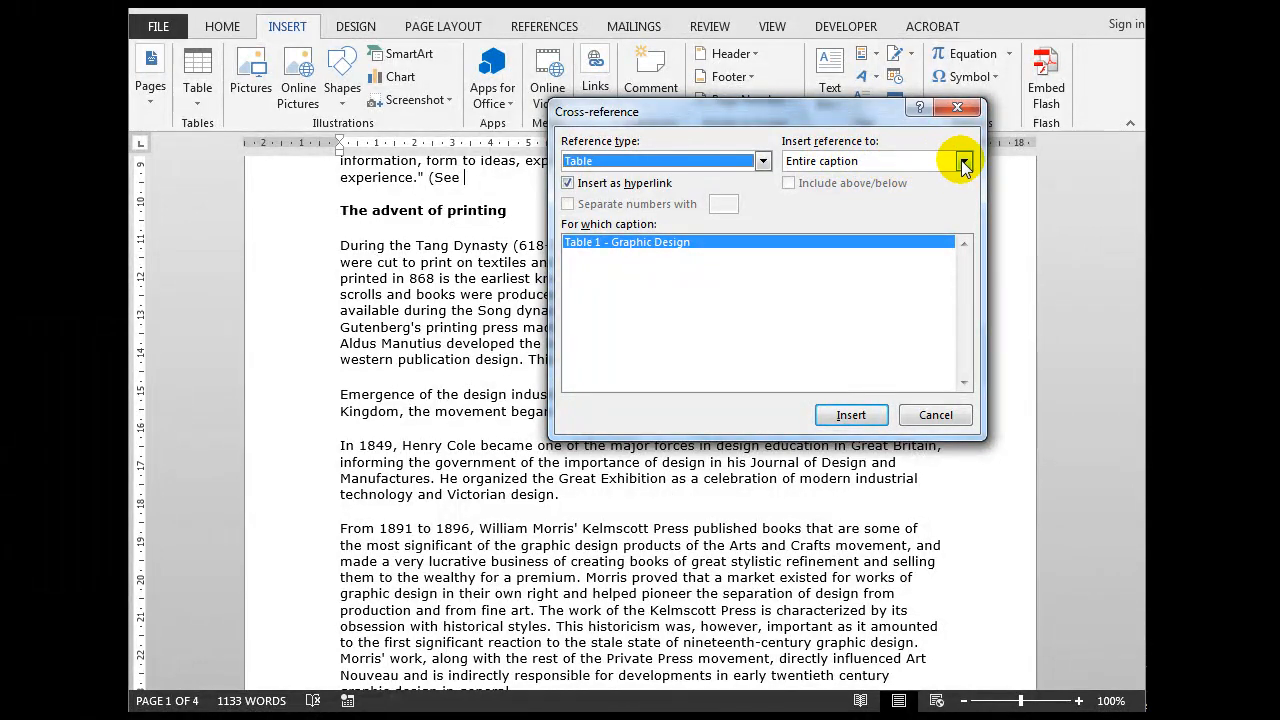
- Reference the entire caption and insert "Table 1 - Graphic Design" after "(See"
{"action": "left_click", "coordinate": [964, 160]}
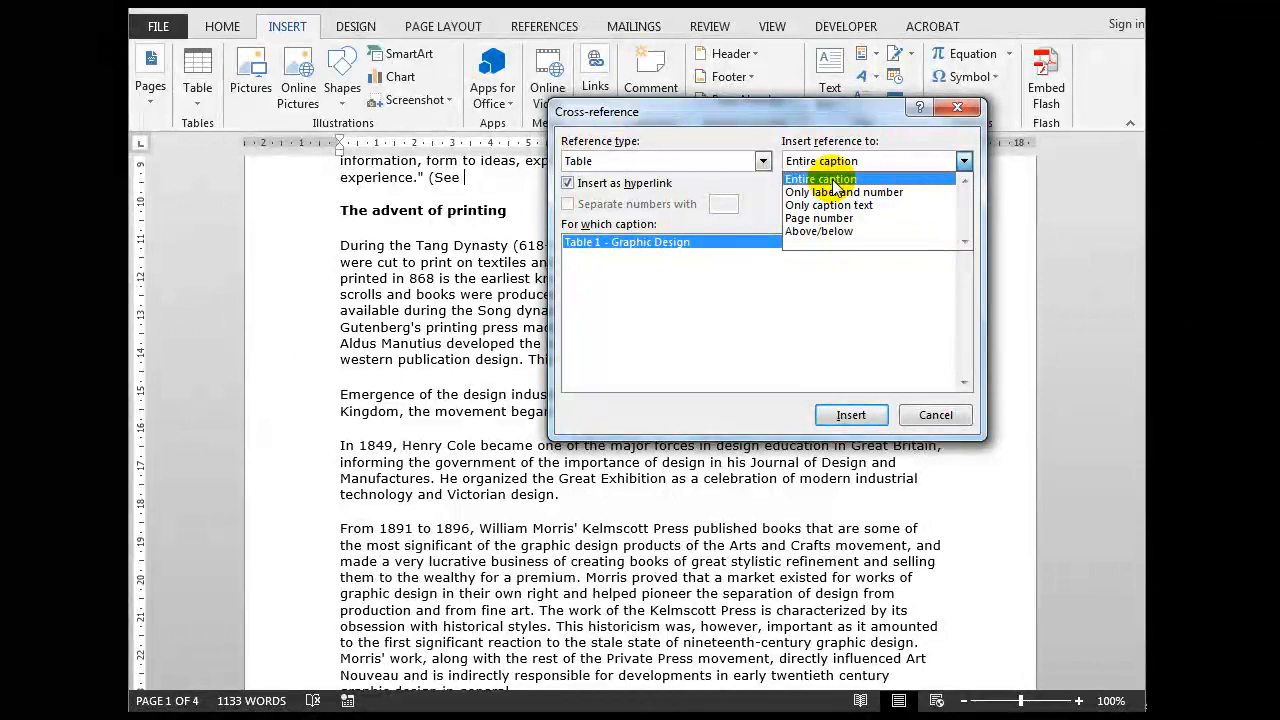
{"action": "left_click", "coordinate": [820, 178]}
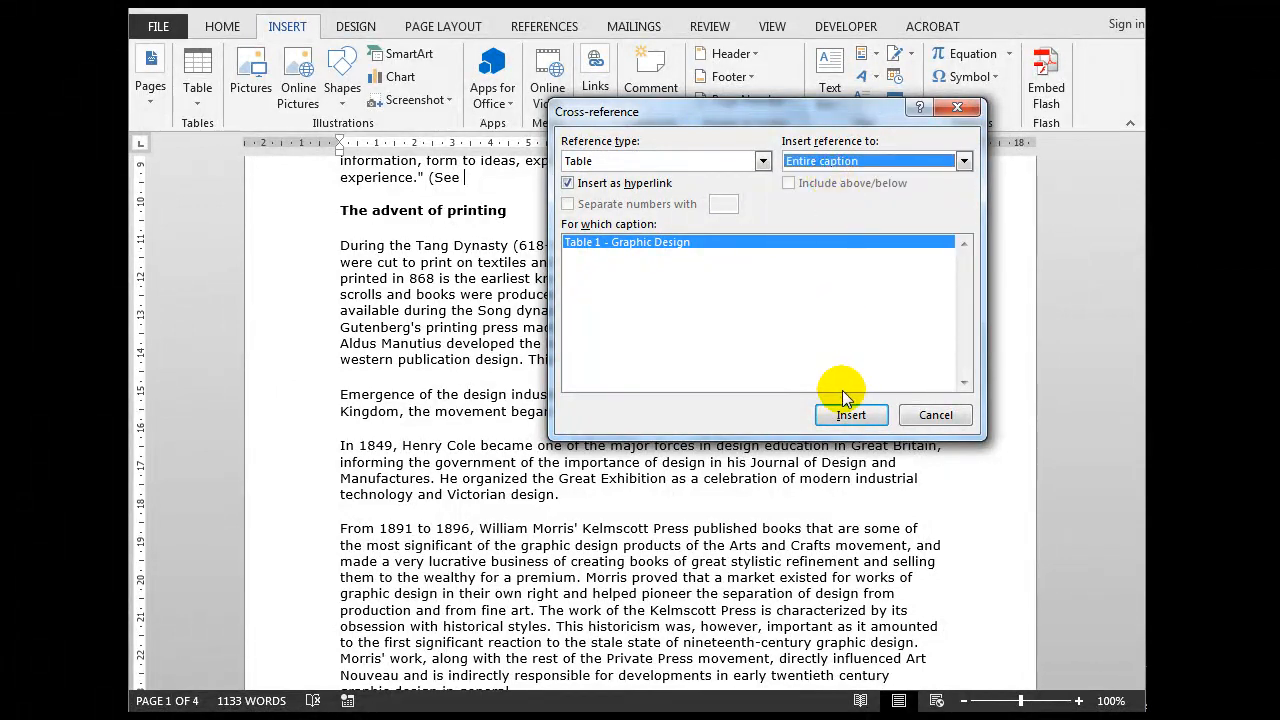
{"action": "left_click", "coordinate": [852, 414]}
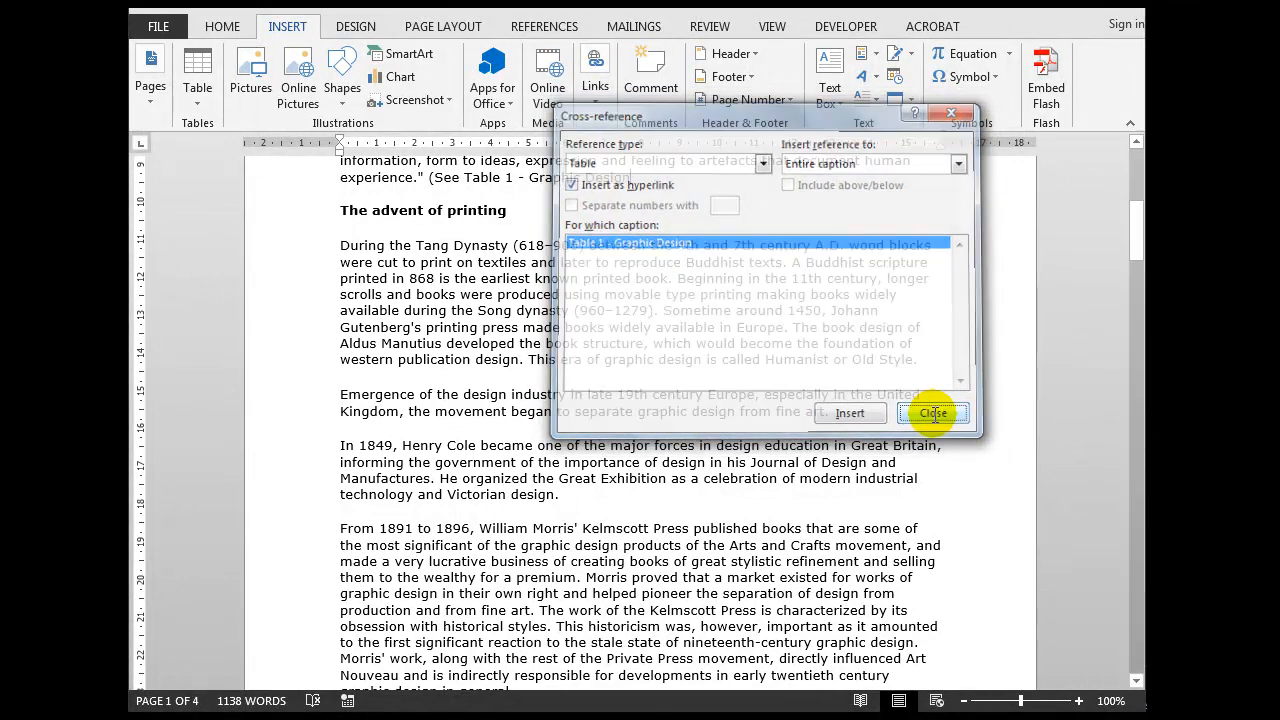
- Close the reference with ")" and italicize "(See Table 1 - Graphic Design)" from the Home ribbon
{"action": "left_click", "coordinate": [932, 412]}
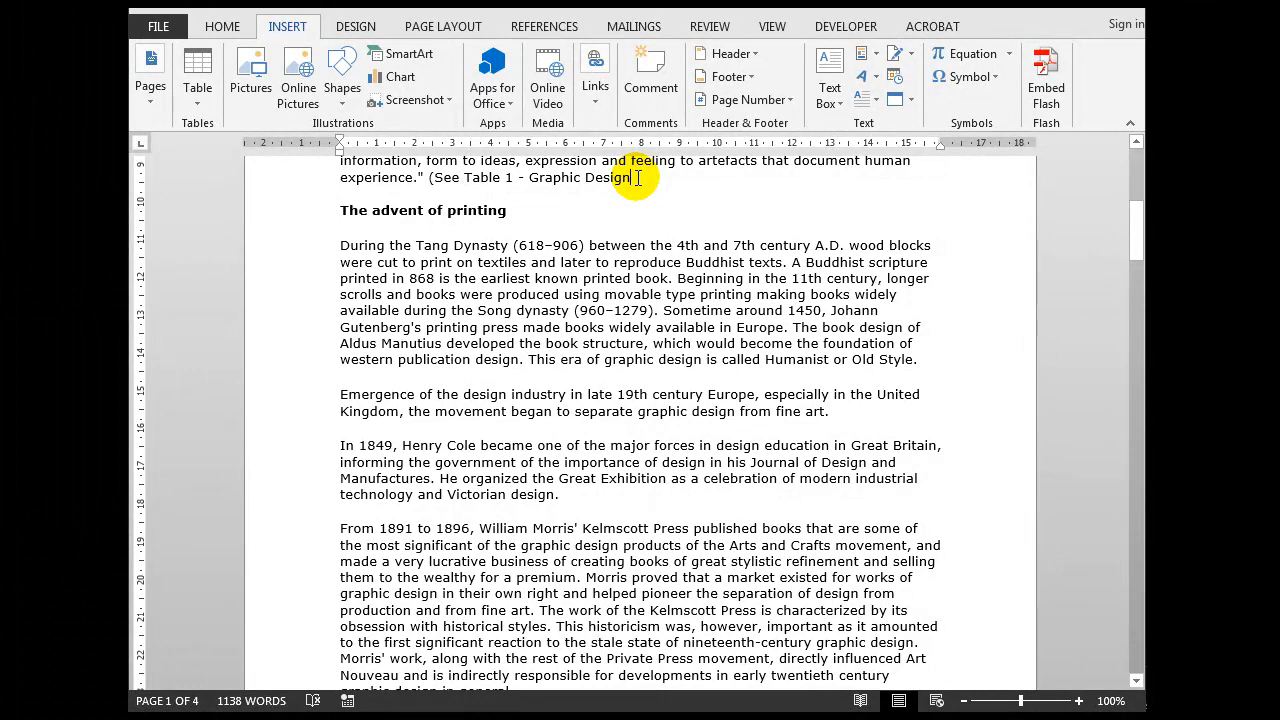
{"action": "left_click", "coordinate": [634, 176]}
{"action": "type", "text": ")"}
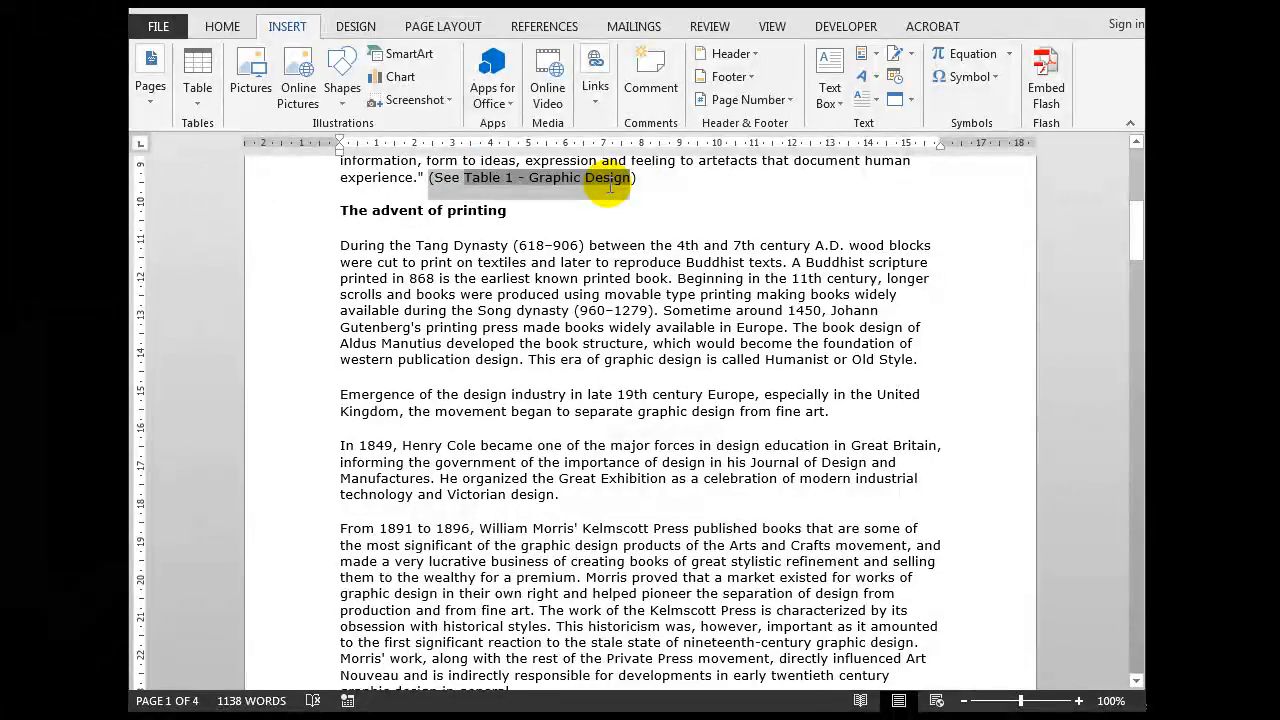
{"action": "left_click", "coordinate": [220, 26]}
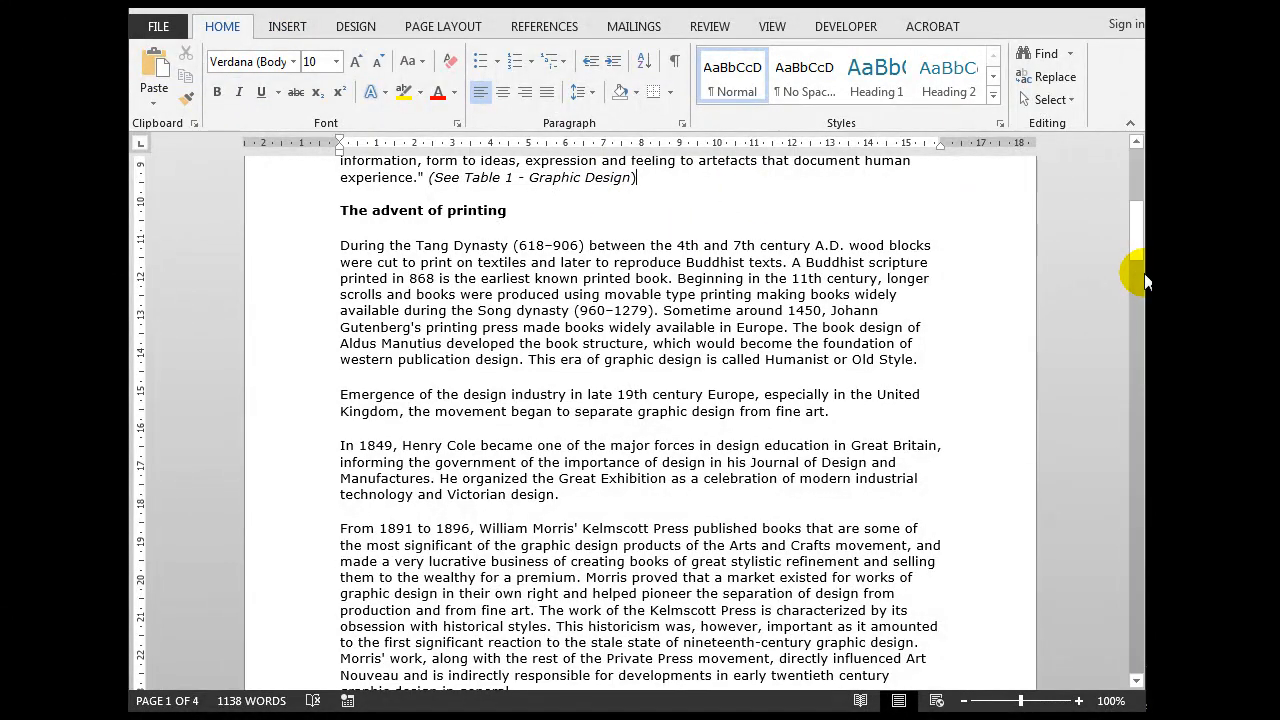
{"action": "mouse_move", "coordinate": [664, 206]}
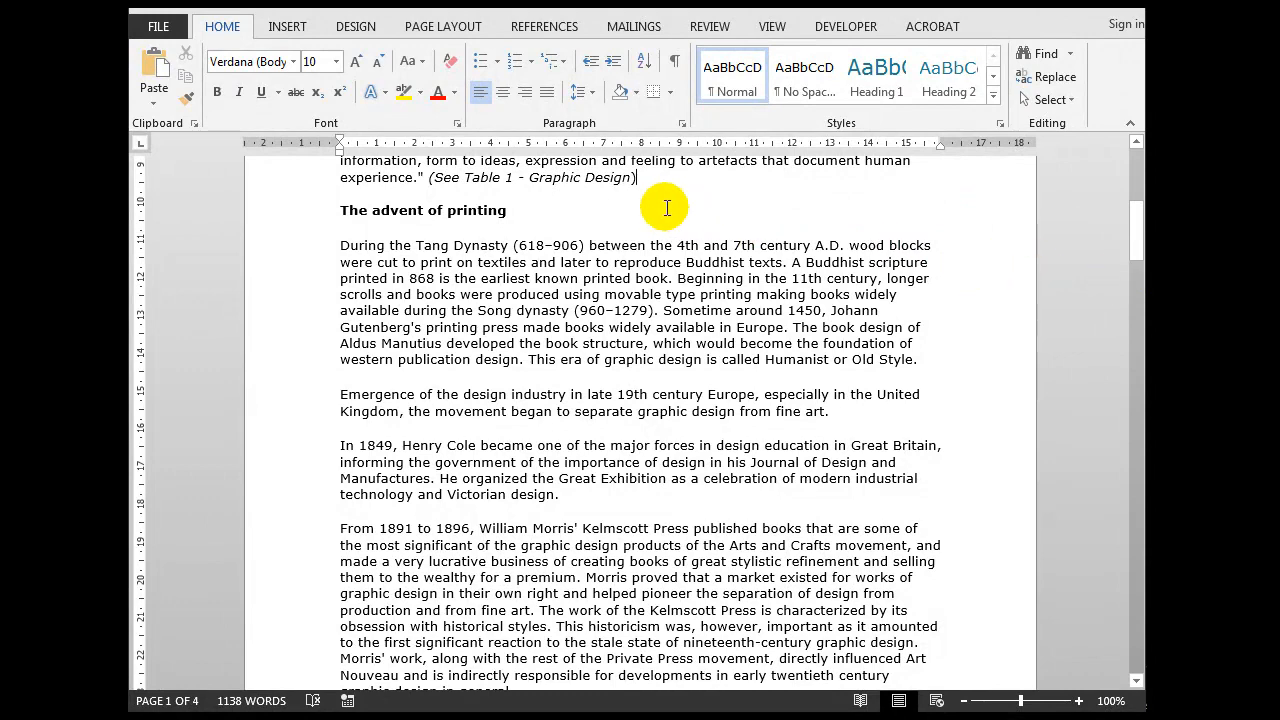
{"action": "mouse_move", "coordinate": [596, 176]}
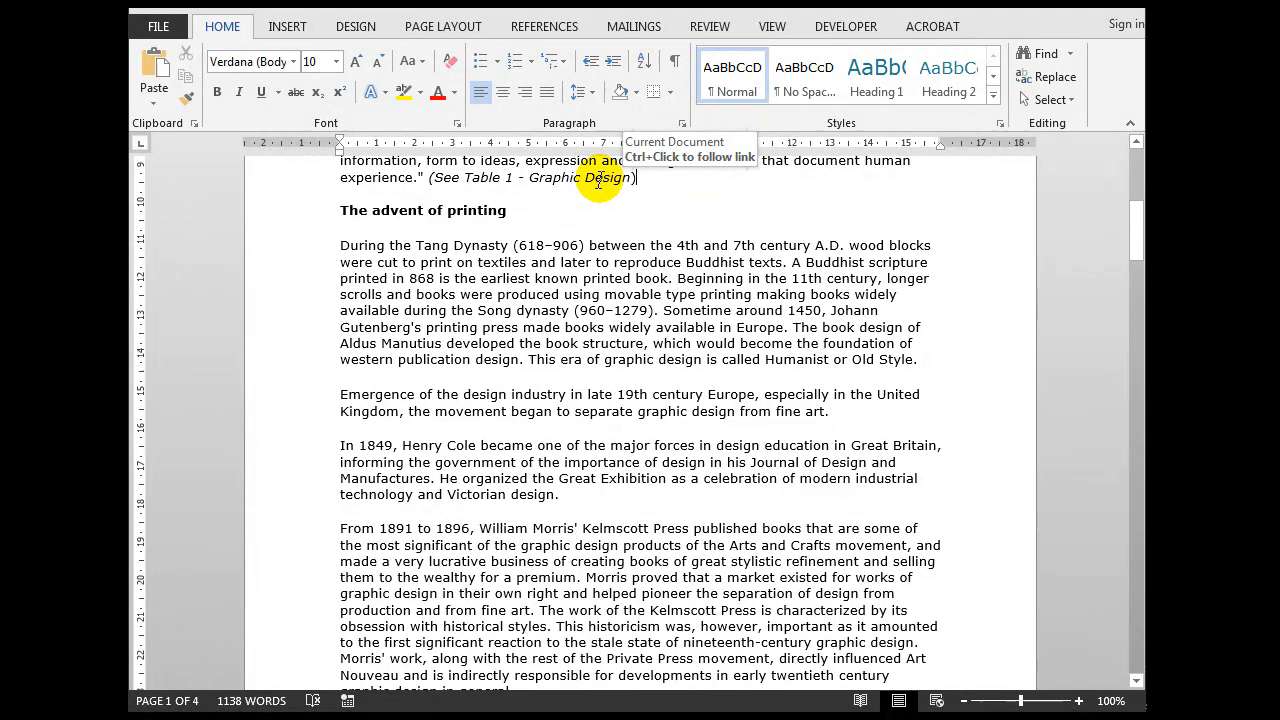
{"action": "mouse_move", "coordinate": [600, 188]}
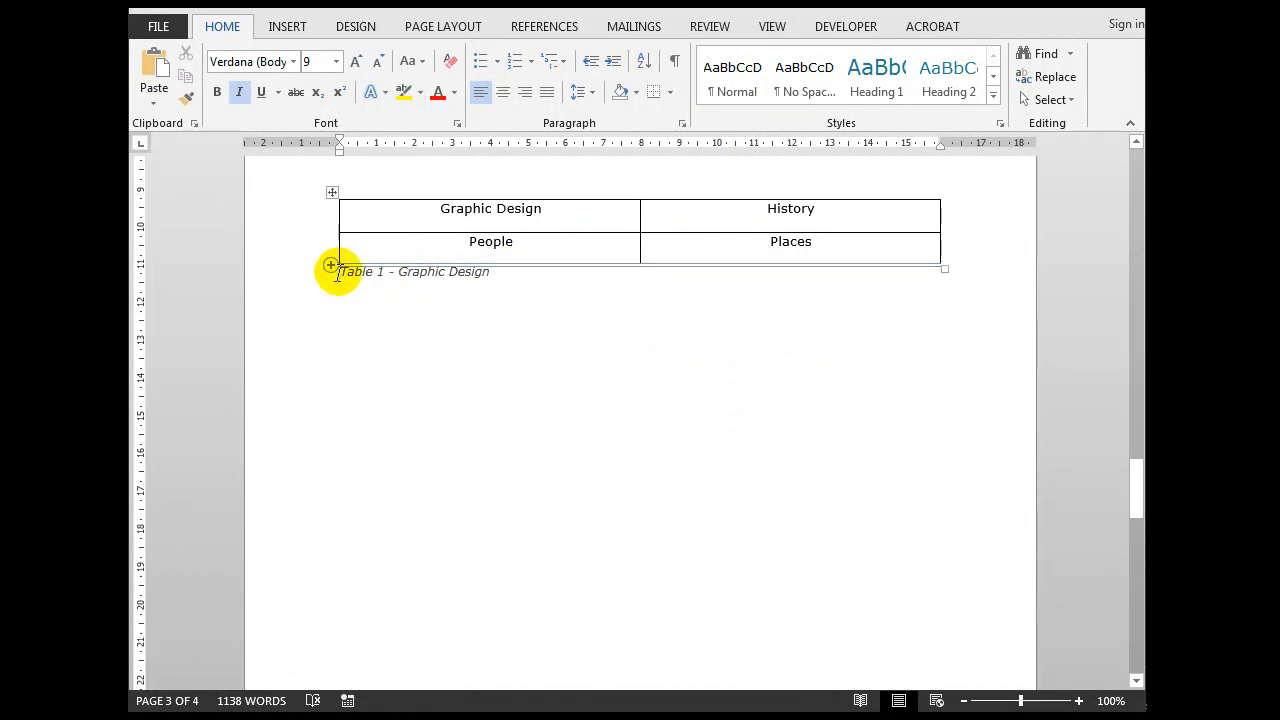
{"action": "mouse_move", "coordinate": [528, 276]}
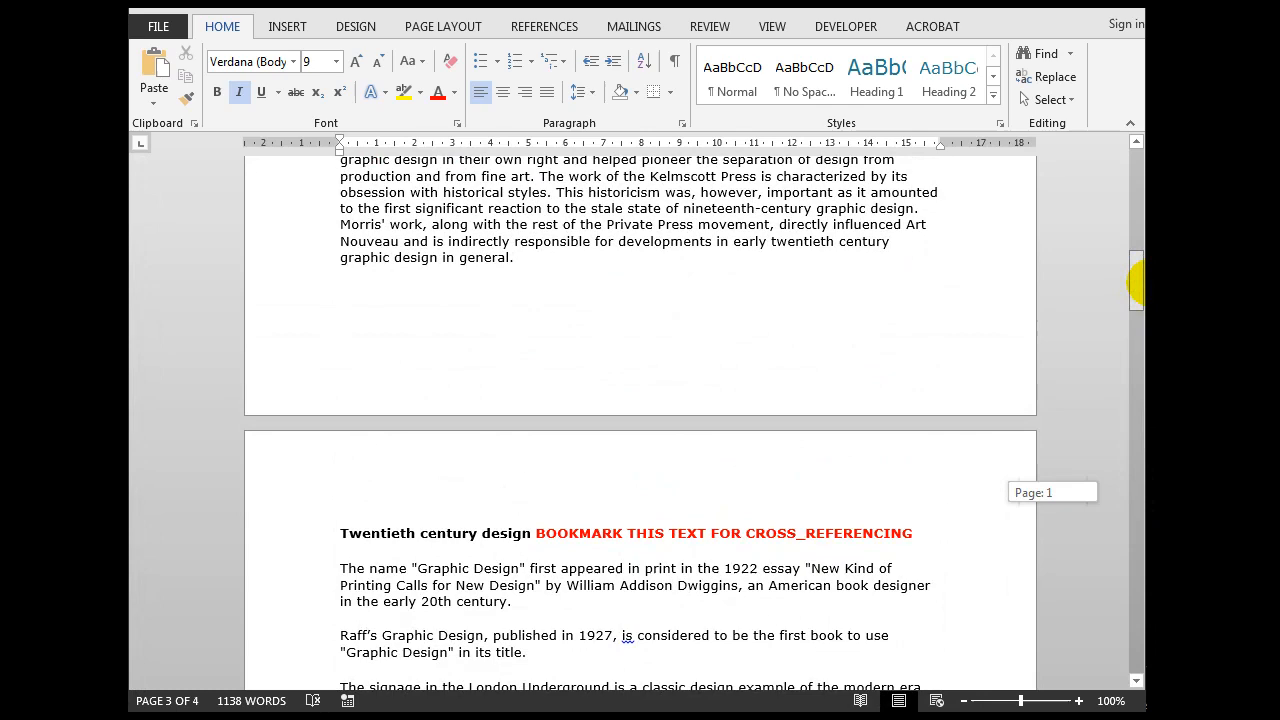
- Select the heading 'Twentieth century design' and bring up the Insert > Links choices
{"action": "scroll", "scroll_direction": "down", "scroll_amount": 3}
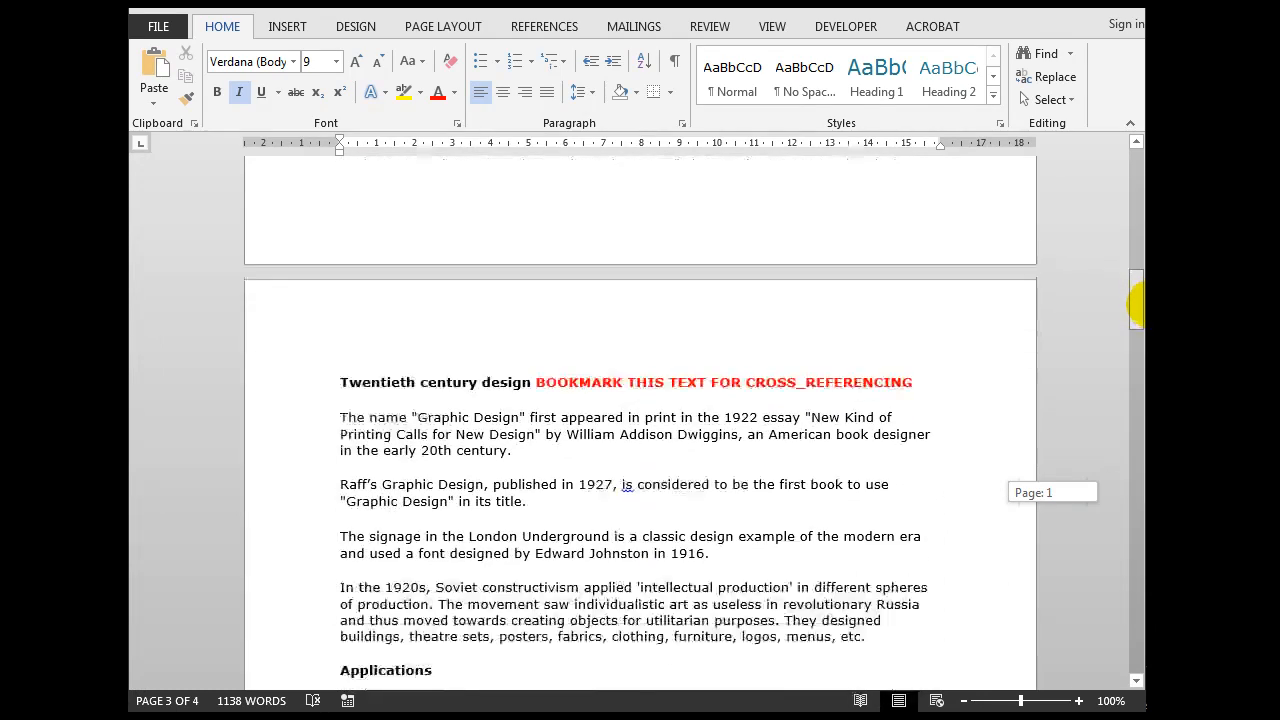
{"action": "scroll", "scroll_direction": "down", "scroll_amount": 3}
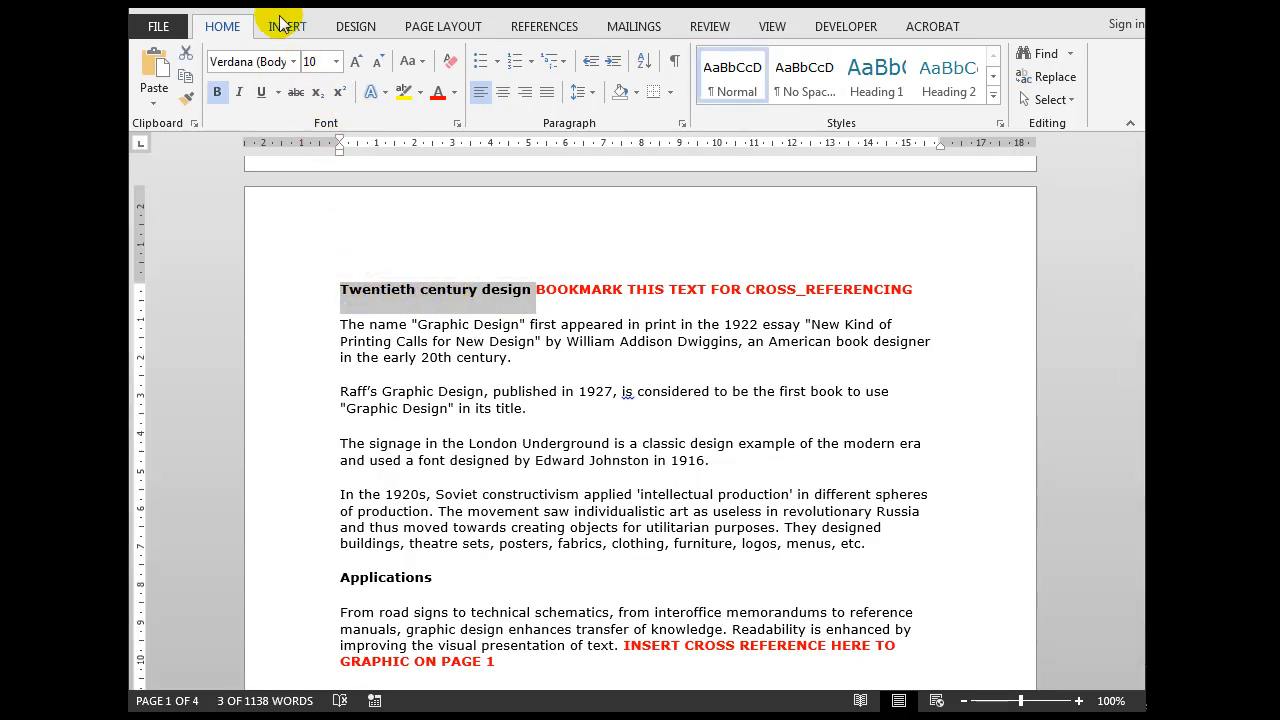
{"action": "left_click", "coordinate": [288, 26]}
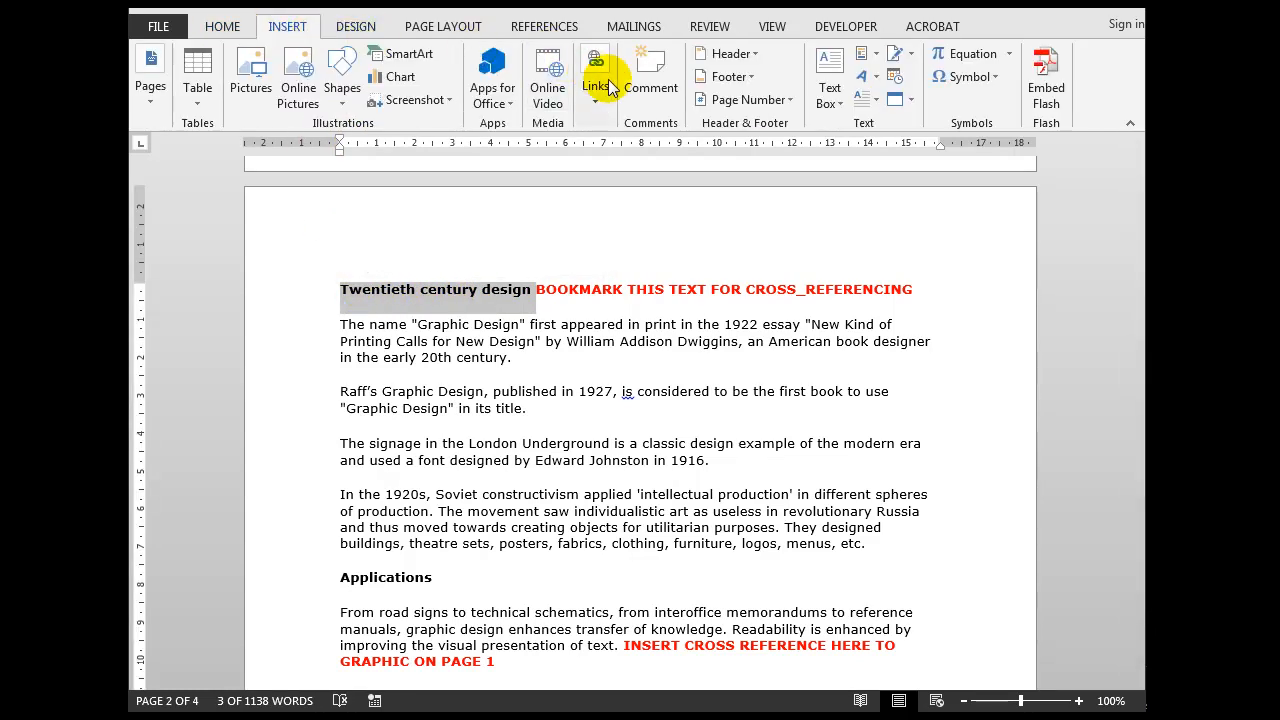
{"action": "left_click", "coordinate": [596, 76]}
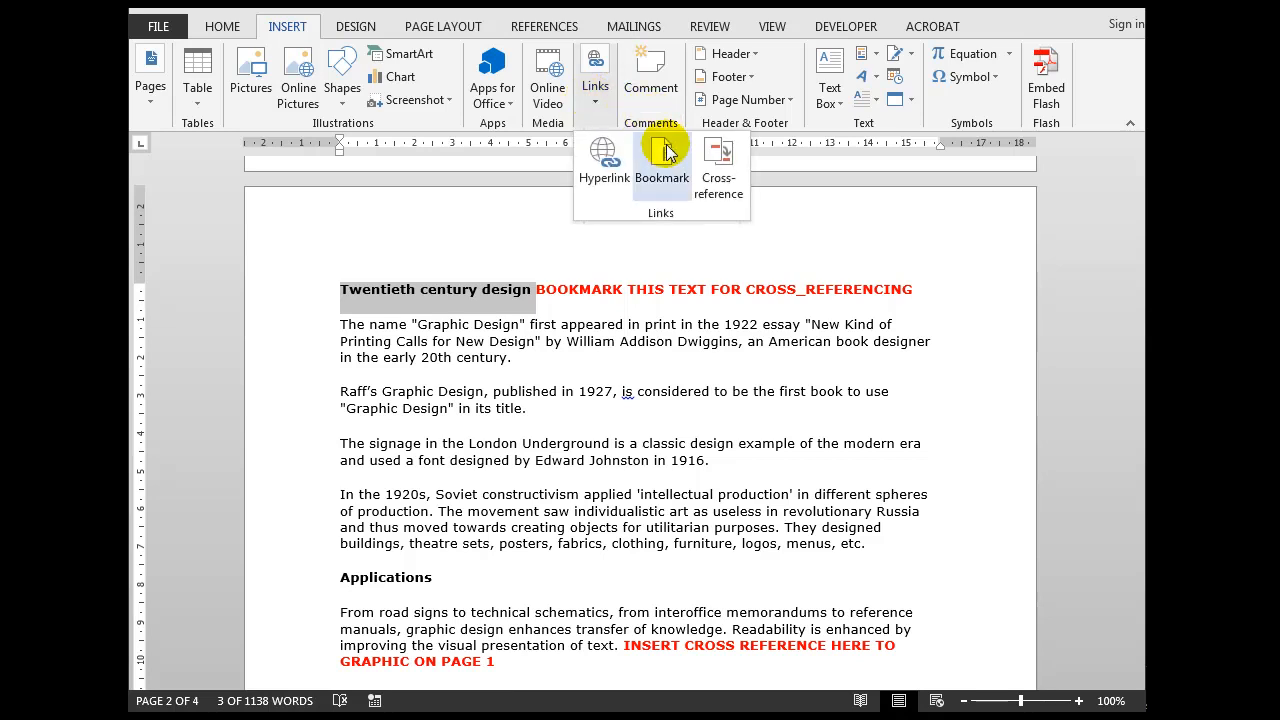
- Add a bookmark named Twentieth_Century to the selected heading
{"action": "left_click", "coordinate": [660, 160]}
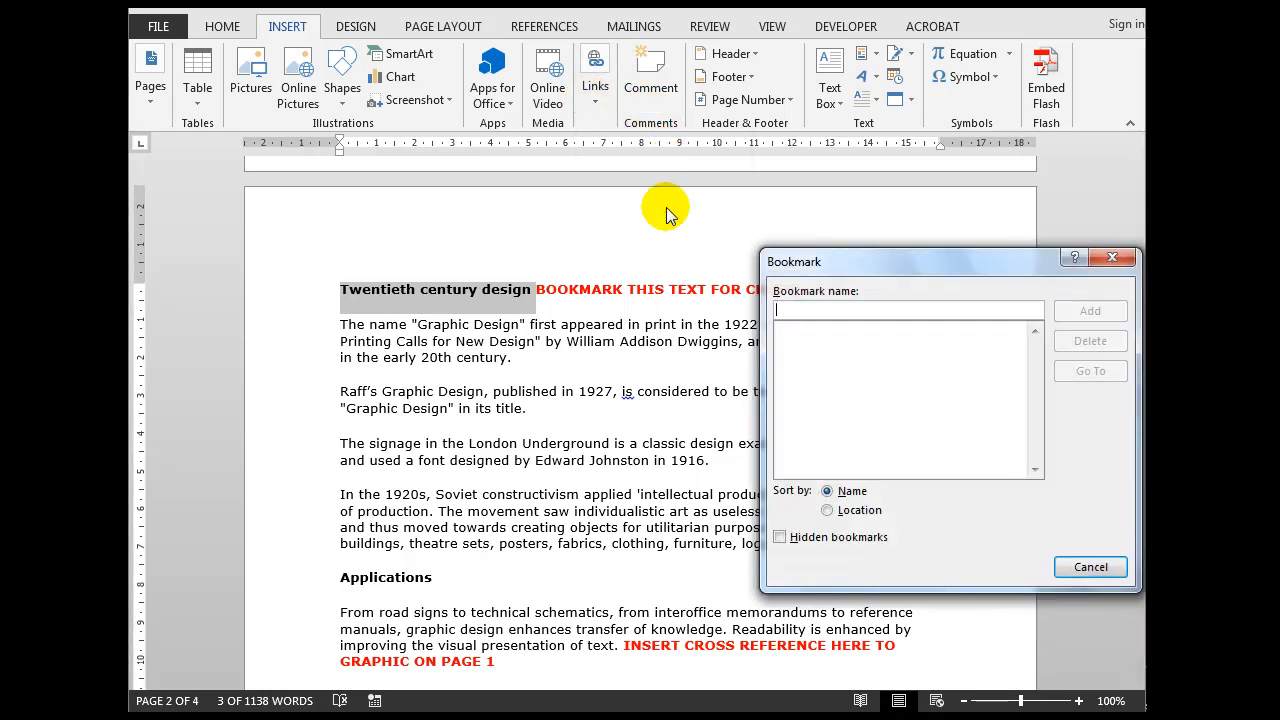
{"action": "mouse_move", "coordinate": [660, 246]}
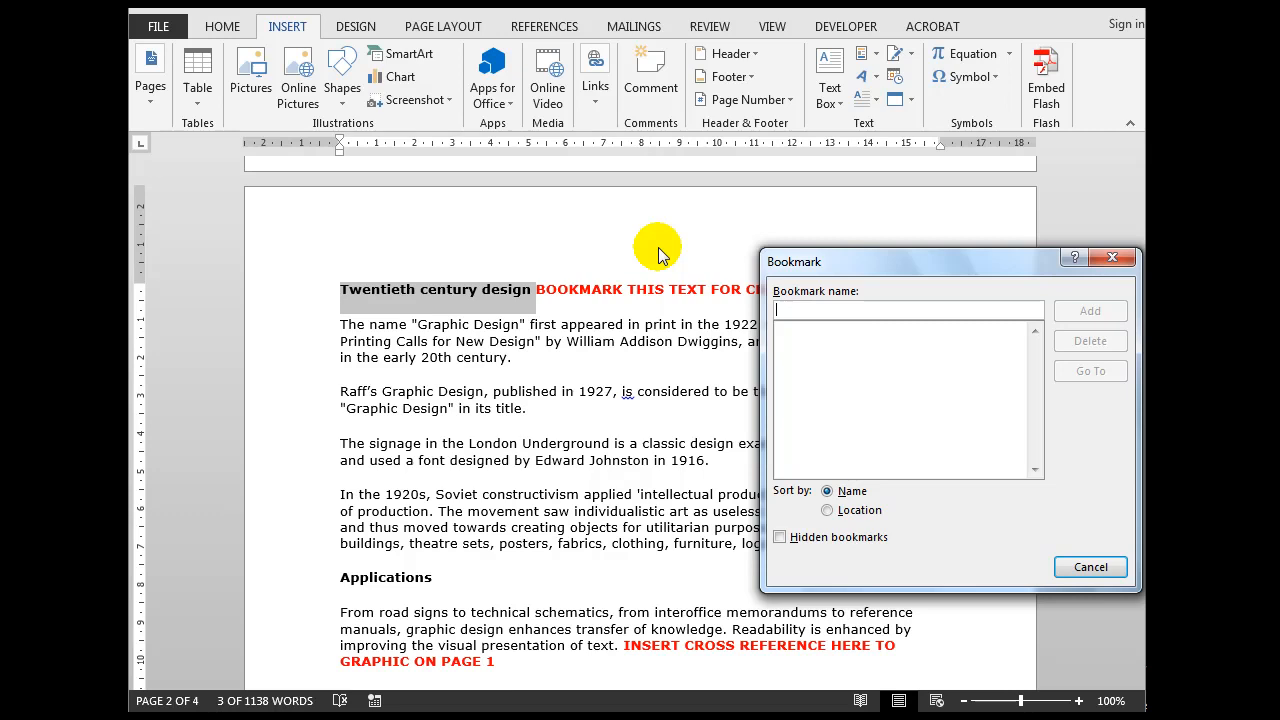
{"action": "type", "text": "Twentieth_"}
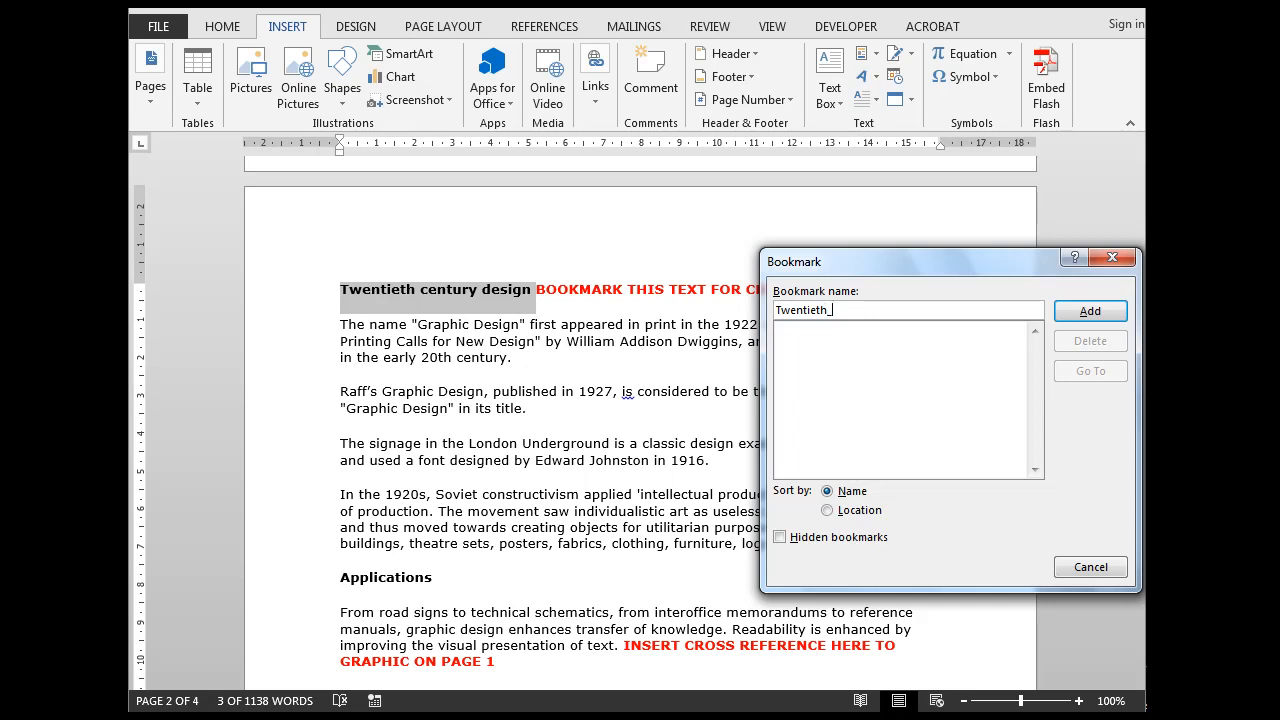
{"action": "type", "text": "C"}
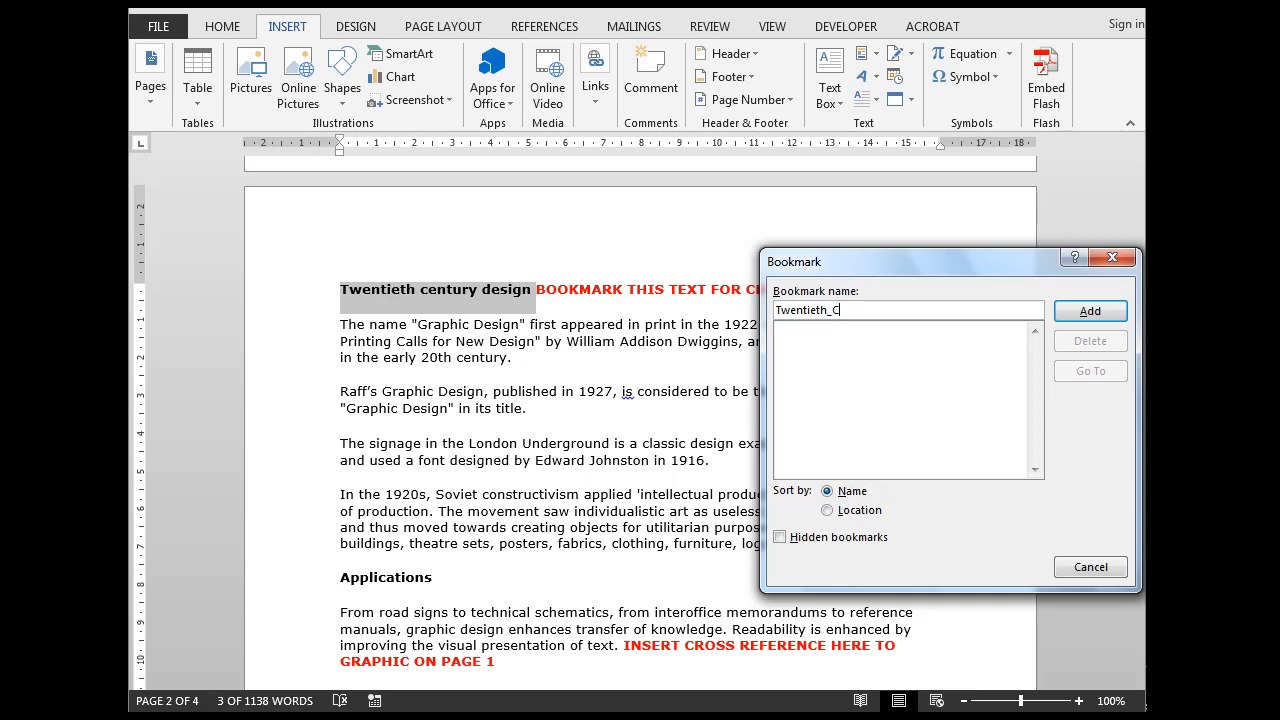
{"action": "type", "text": "entu"}
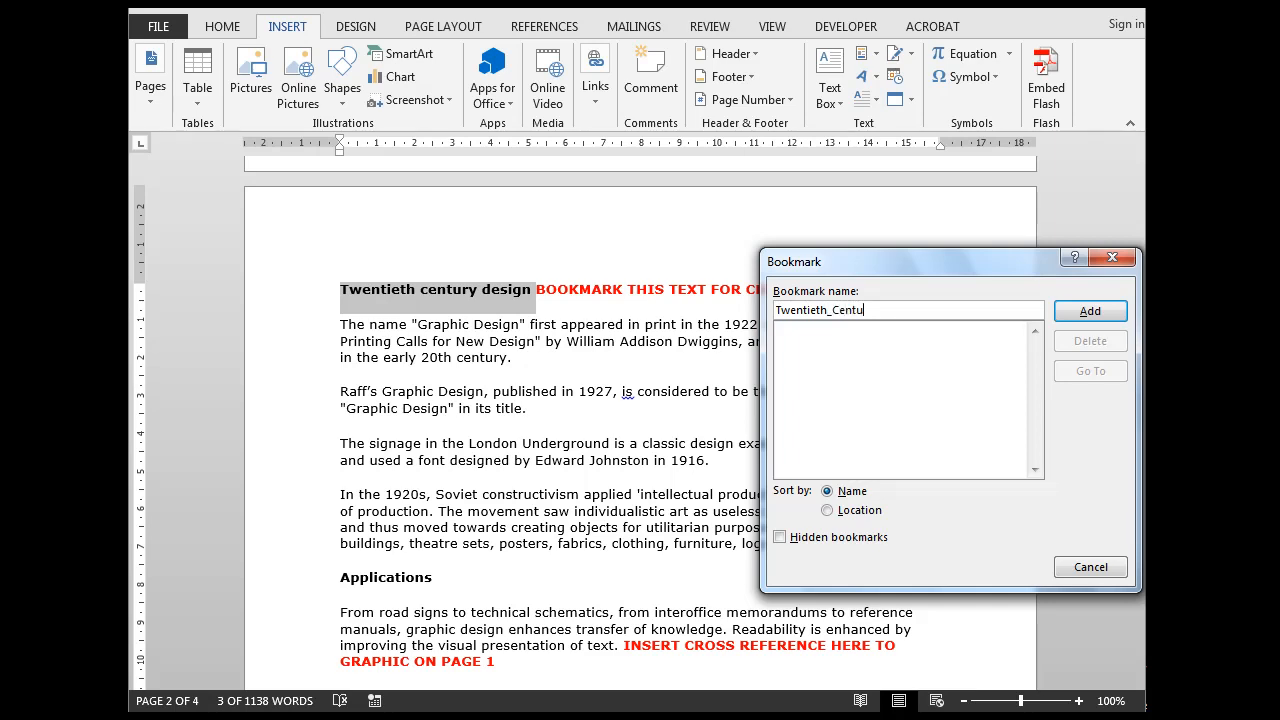
{"action": "type", "text": "ry"}
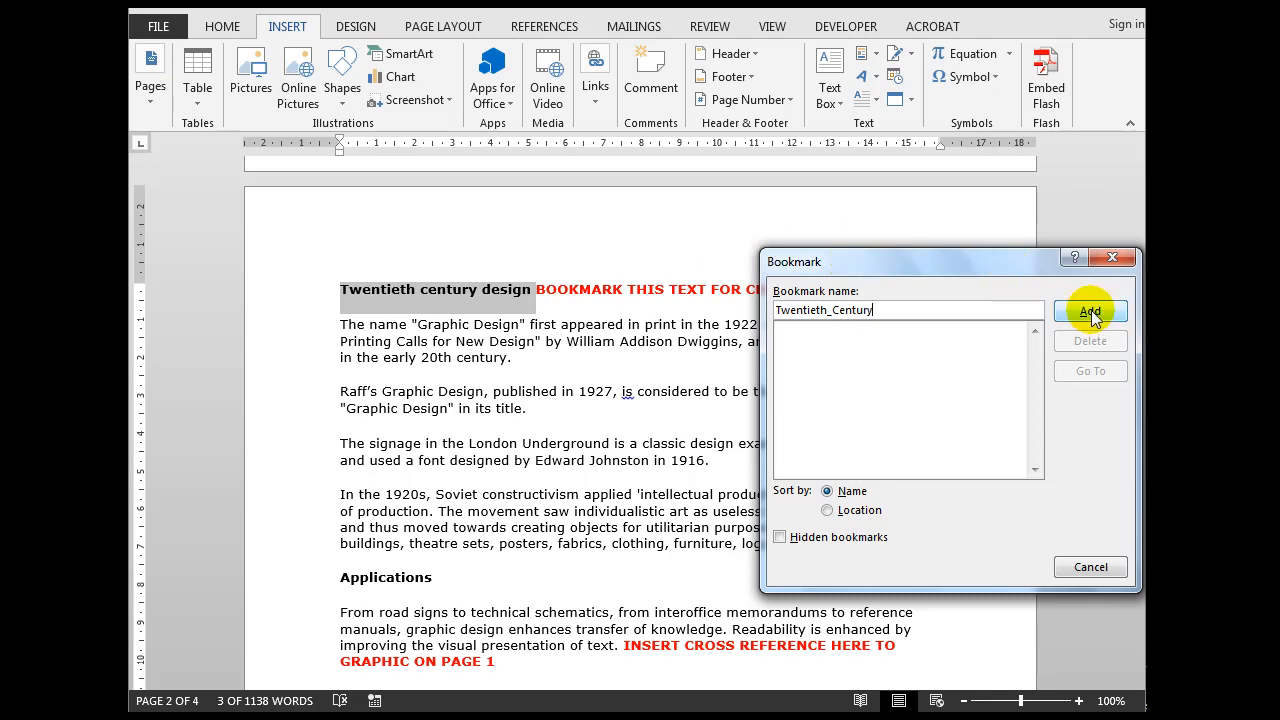
{"action": "left_click", "coordinate": [1090, 312]}
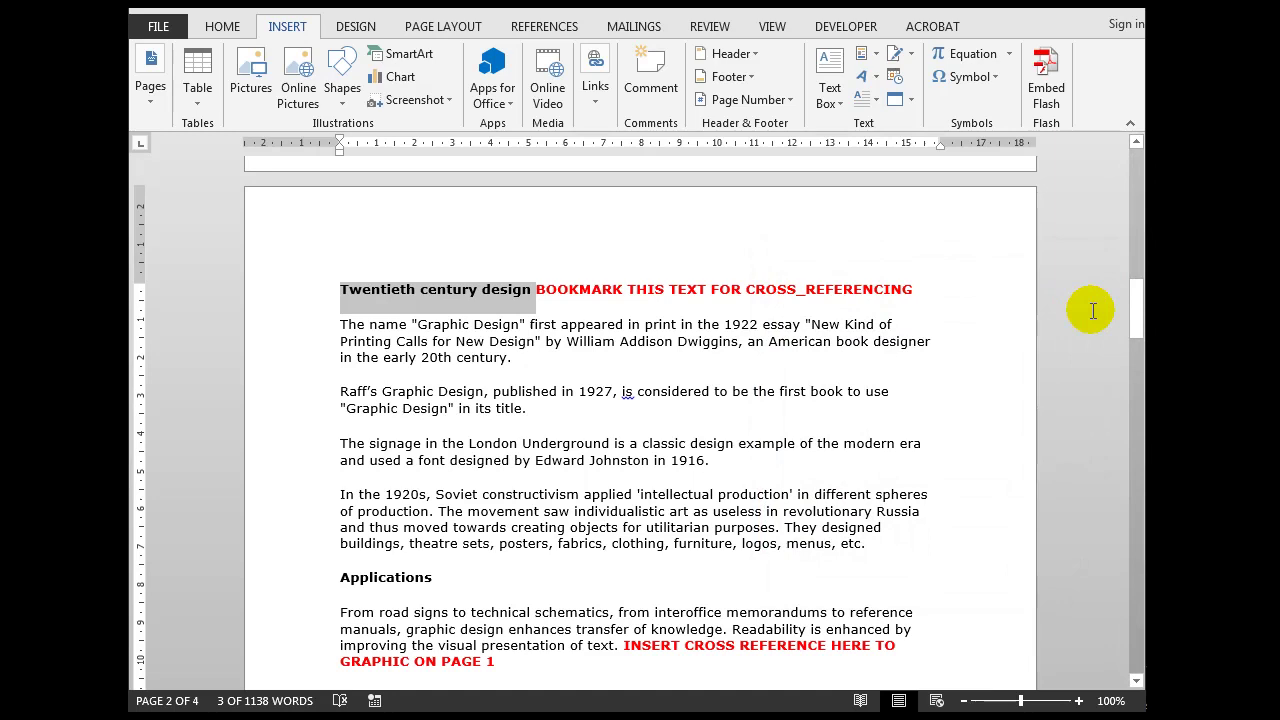
{"action": "mouse_move", "coordinate": [920, 288]}
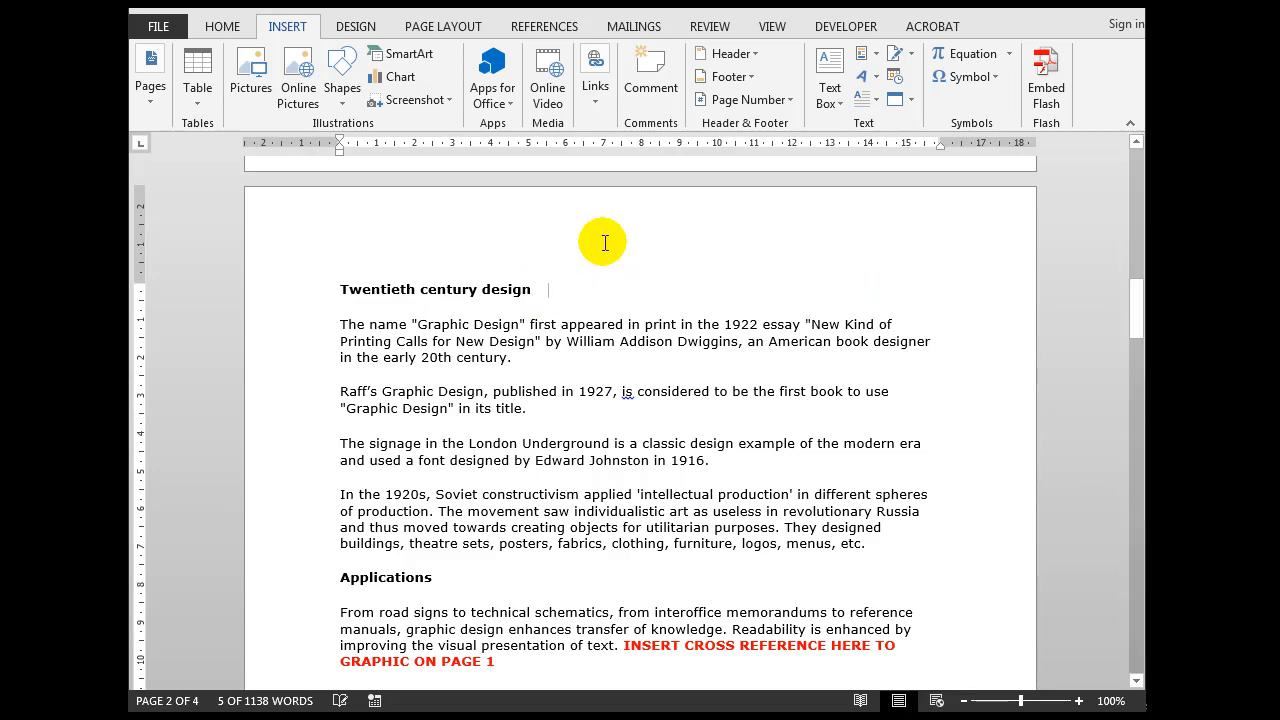
- Remove the red bookmark reminder after the heading and scroll down the page
{"action": "scroll", "scroll_direction": "down", "scroll_amount": 3}
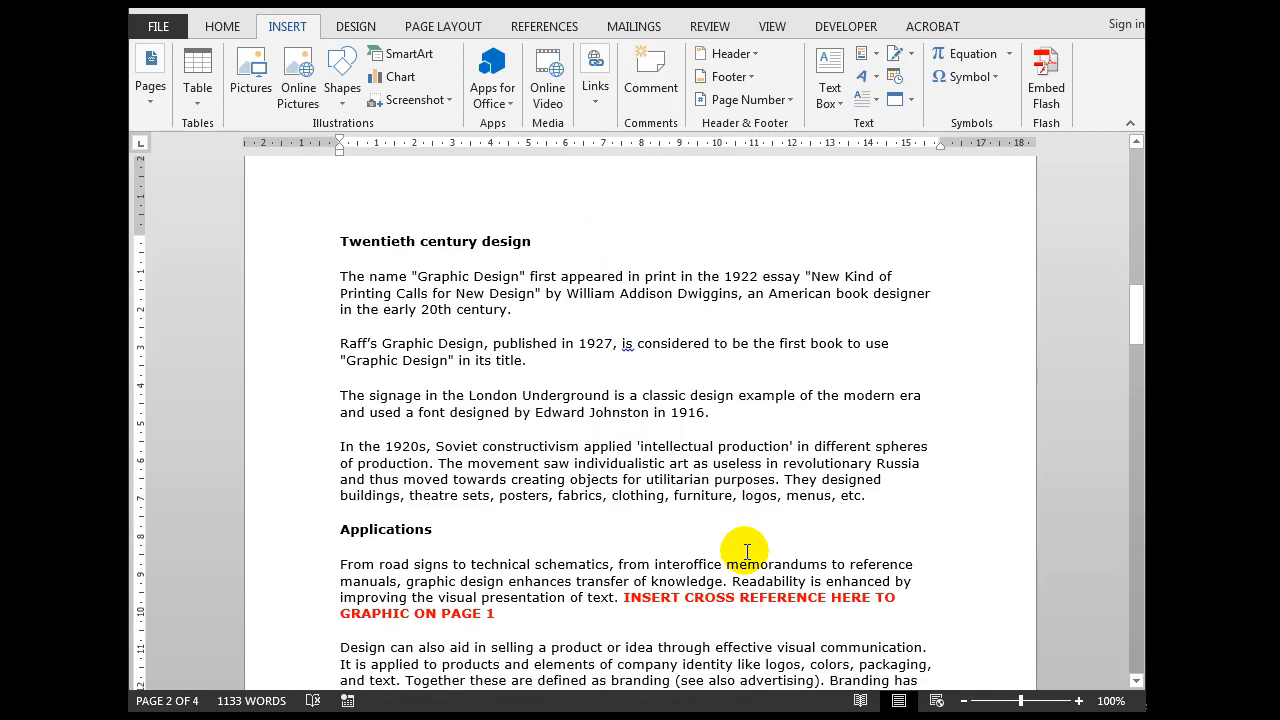
{"action": "scroll", "scroll_direction": "down", "scroll_amount": 3}
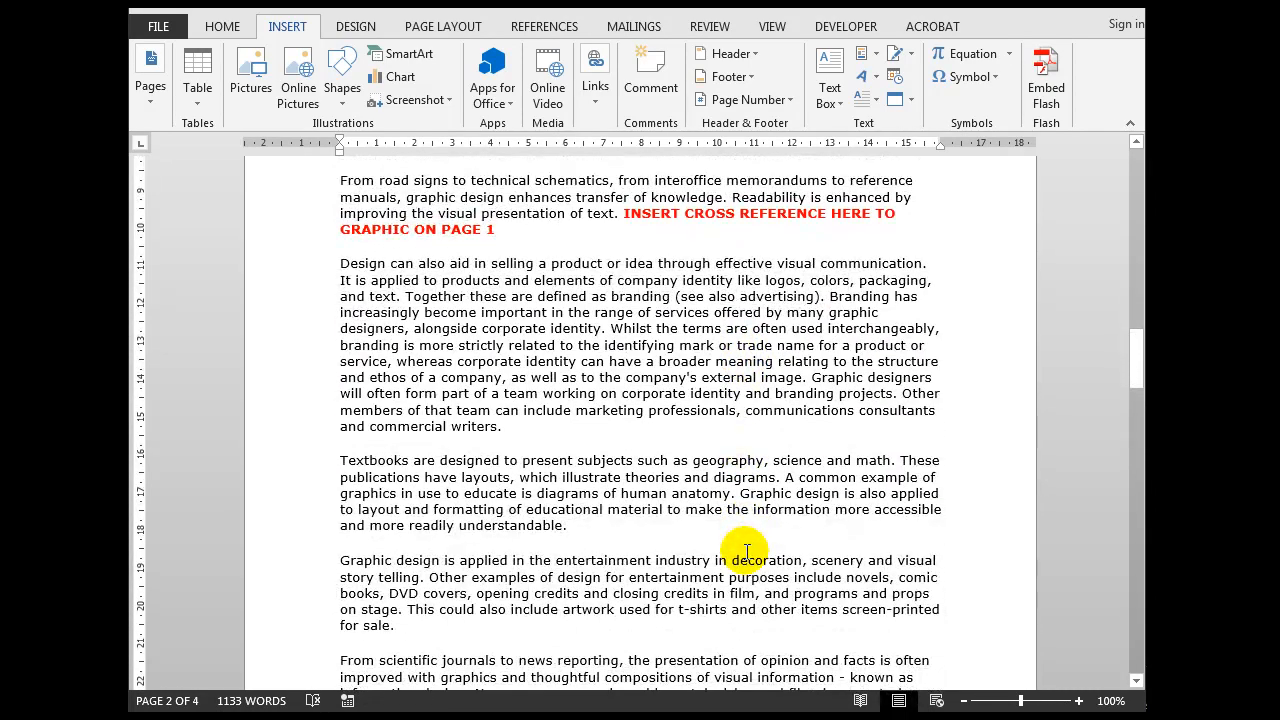
- Add the opening text "(See " after 'for sale.' in the entertainment paragraph
{"action": "scroll", "scroll_direction": "down", "scroll_amount": 3}
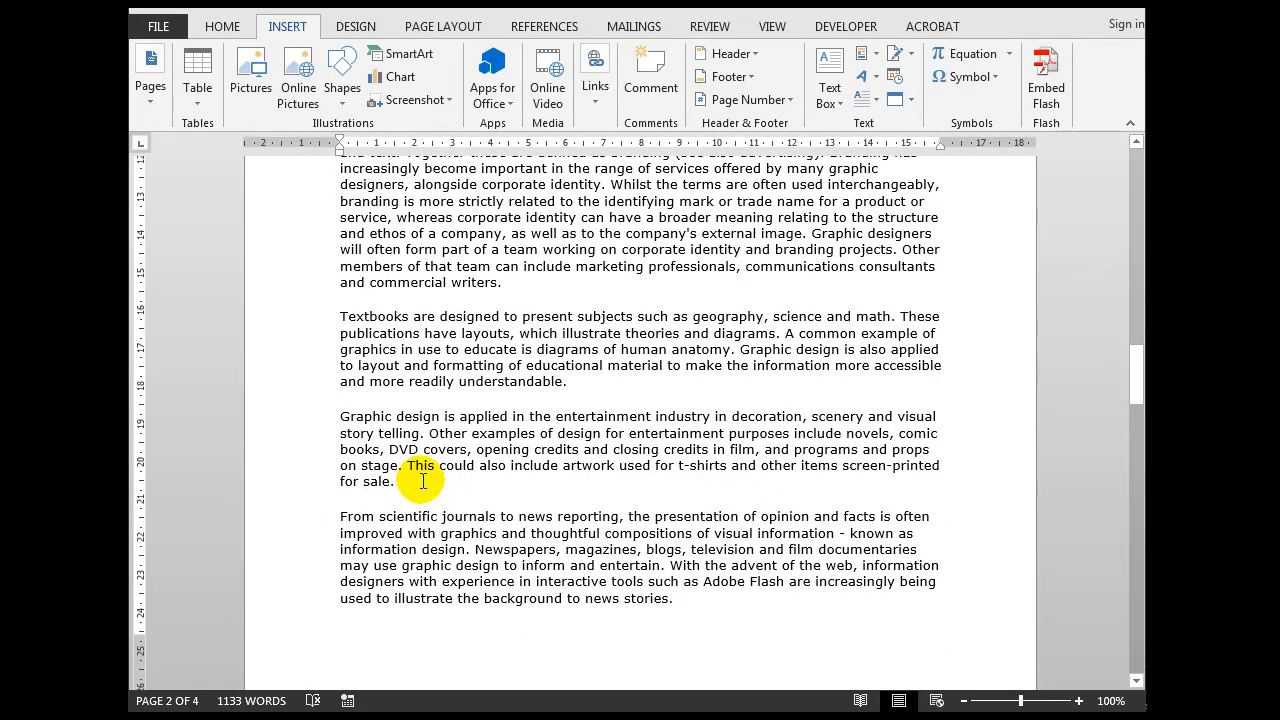
{"action": "type", "text": "(S"}
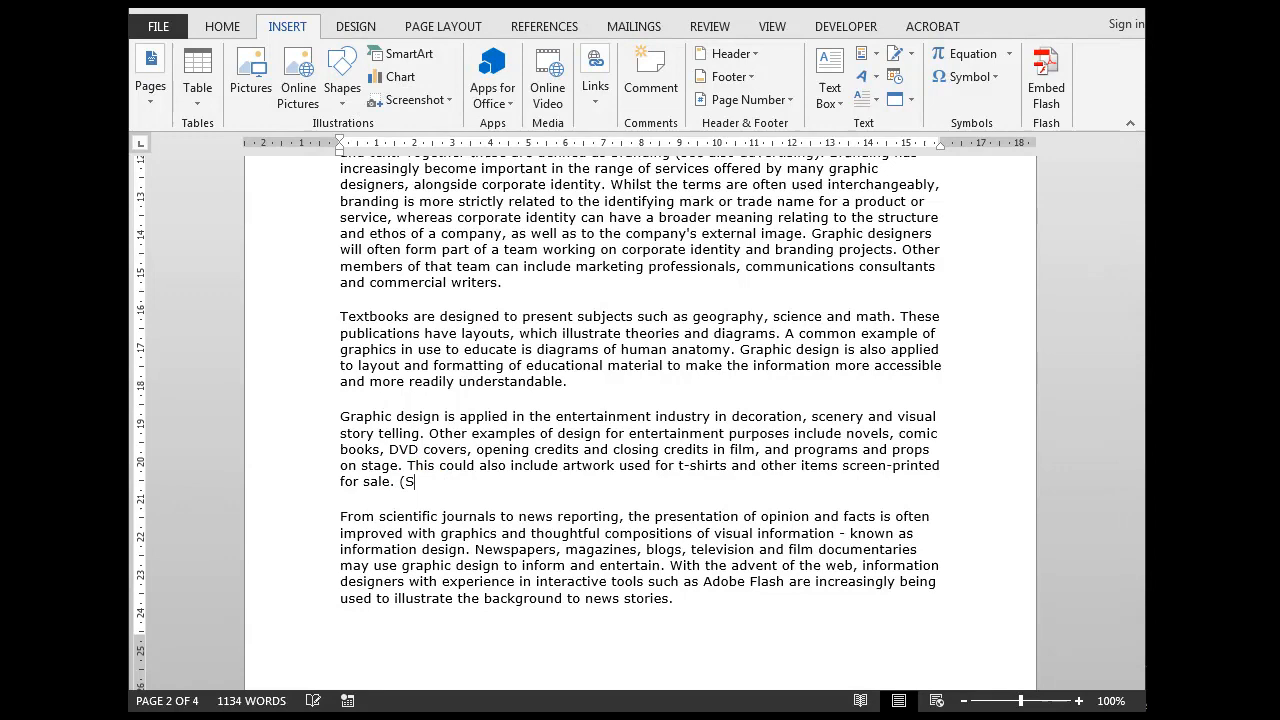
{"action": "type", "text": "ee"}
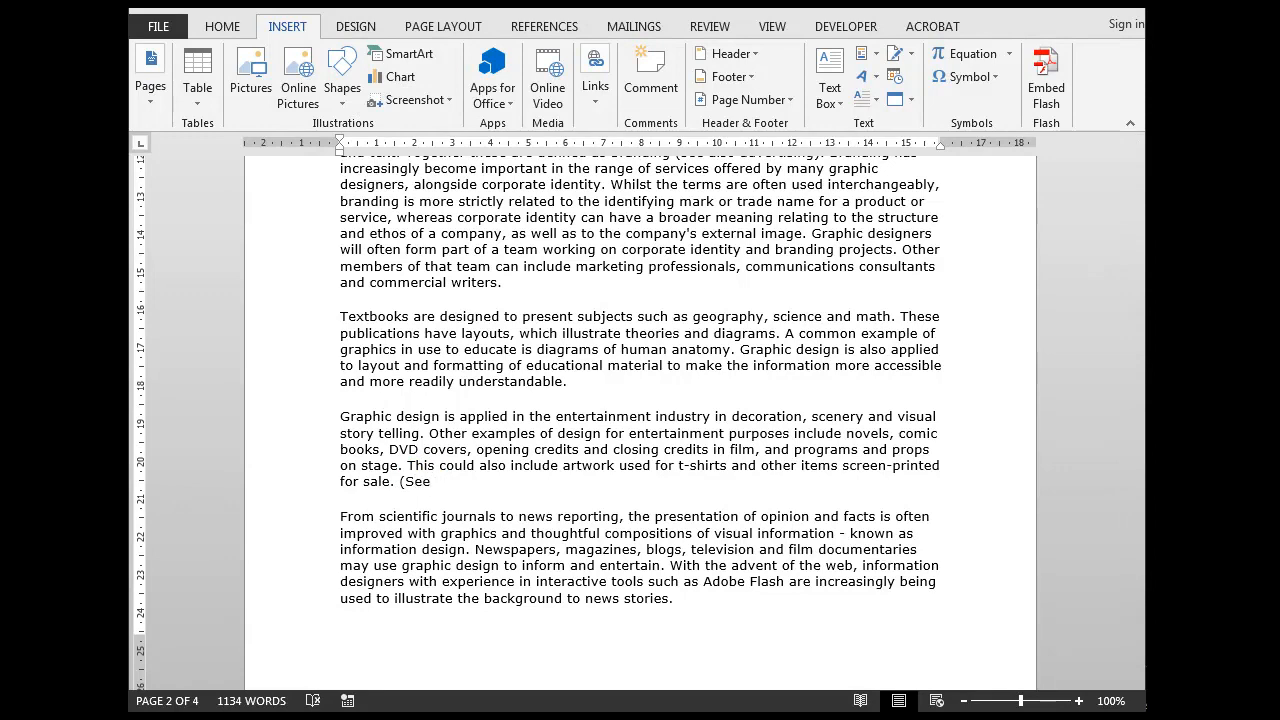
{"action": "scroll", "scroll_direction": "up", "scroll_amount": 3}
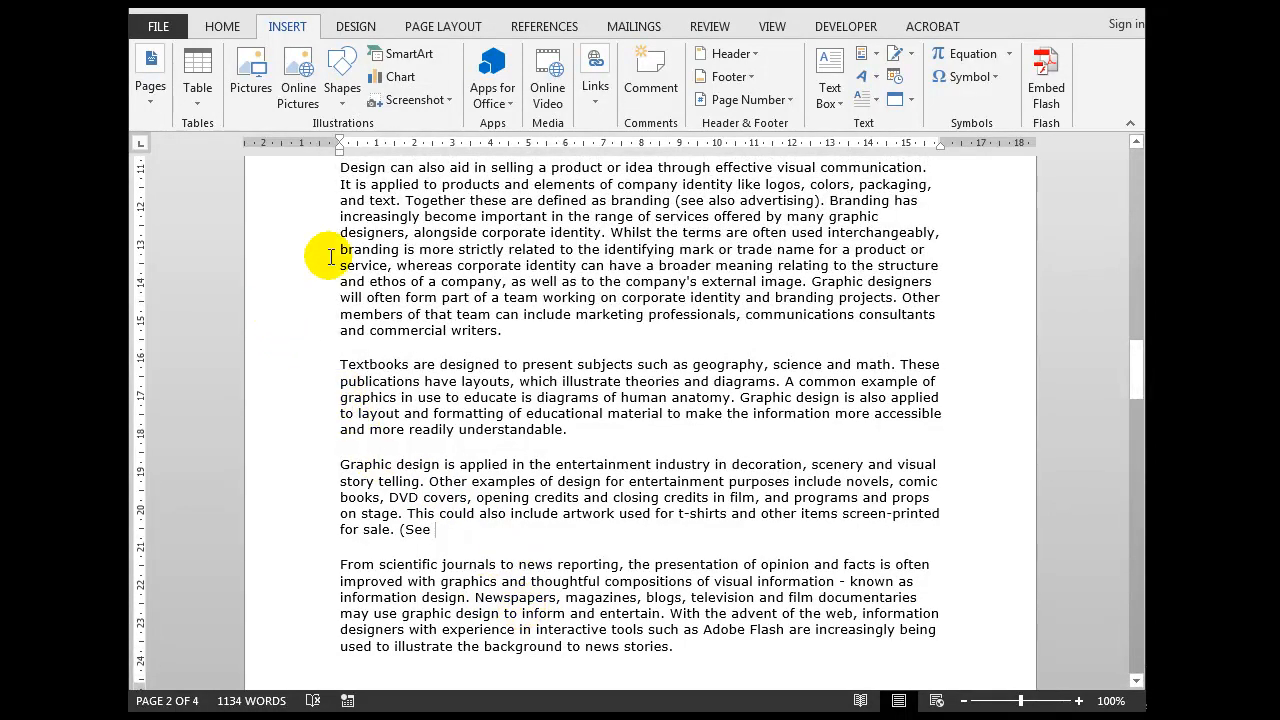
{"action": "mouse_move", "coordinate": [592, 72]}
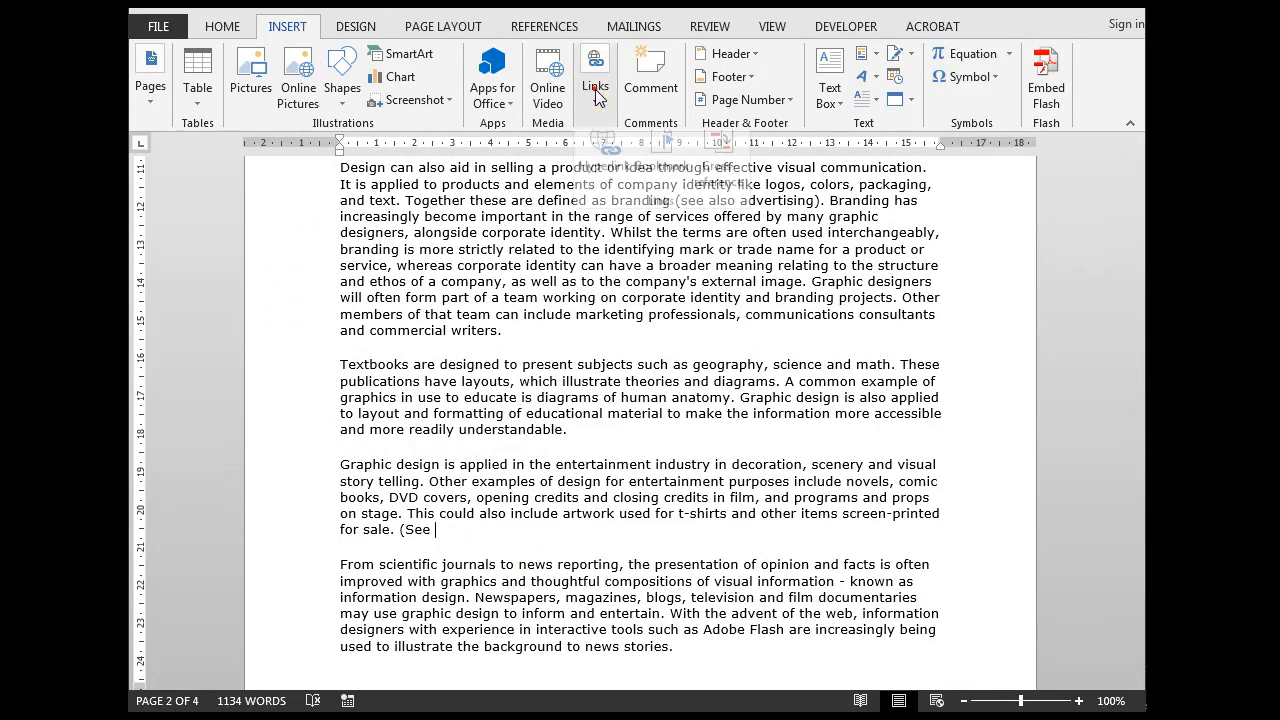
- Insert a Bookmark-text cross-reference to Twentieth_Century, reading "Twentieth century design"
{"action": "left_click", "coordinate": [596, 70]}
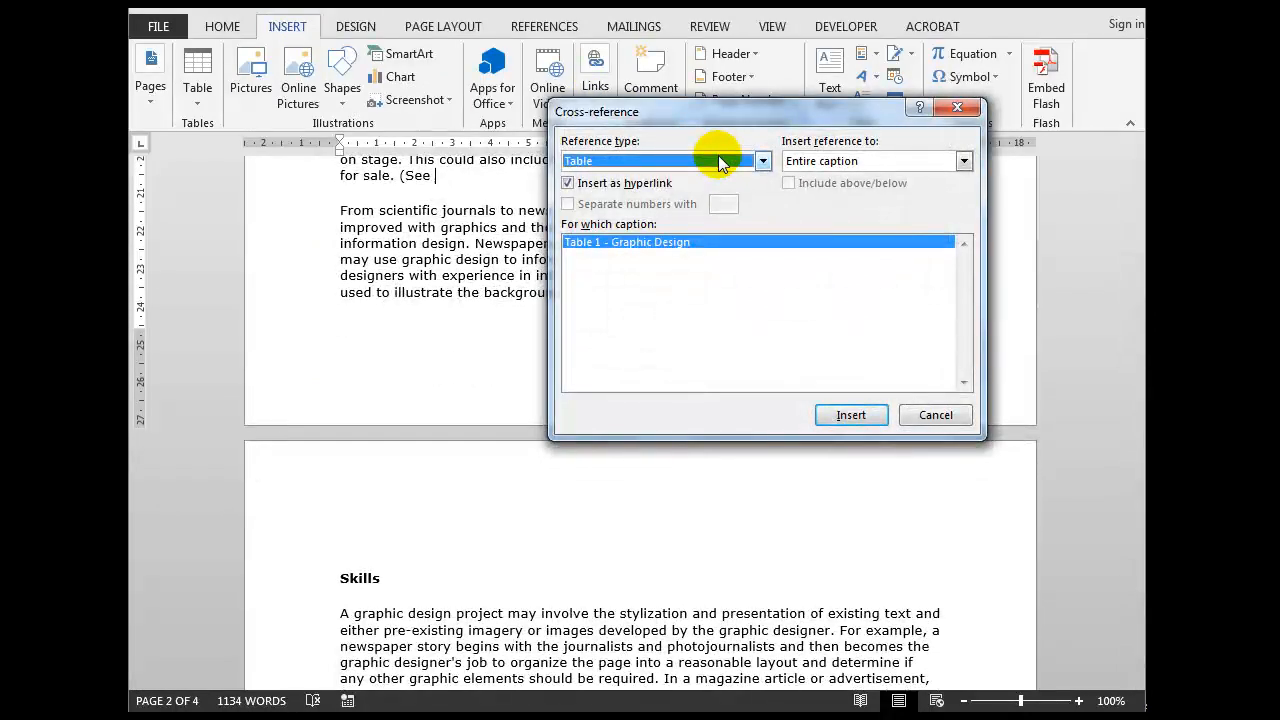
{"action": "left_click", "coordinate": [764, 160]}
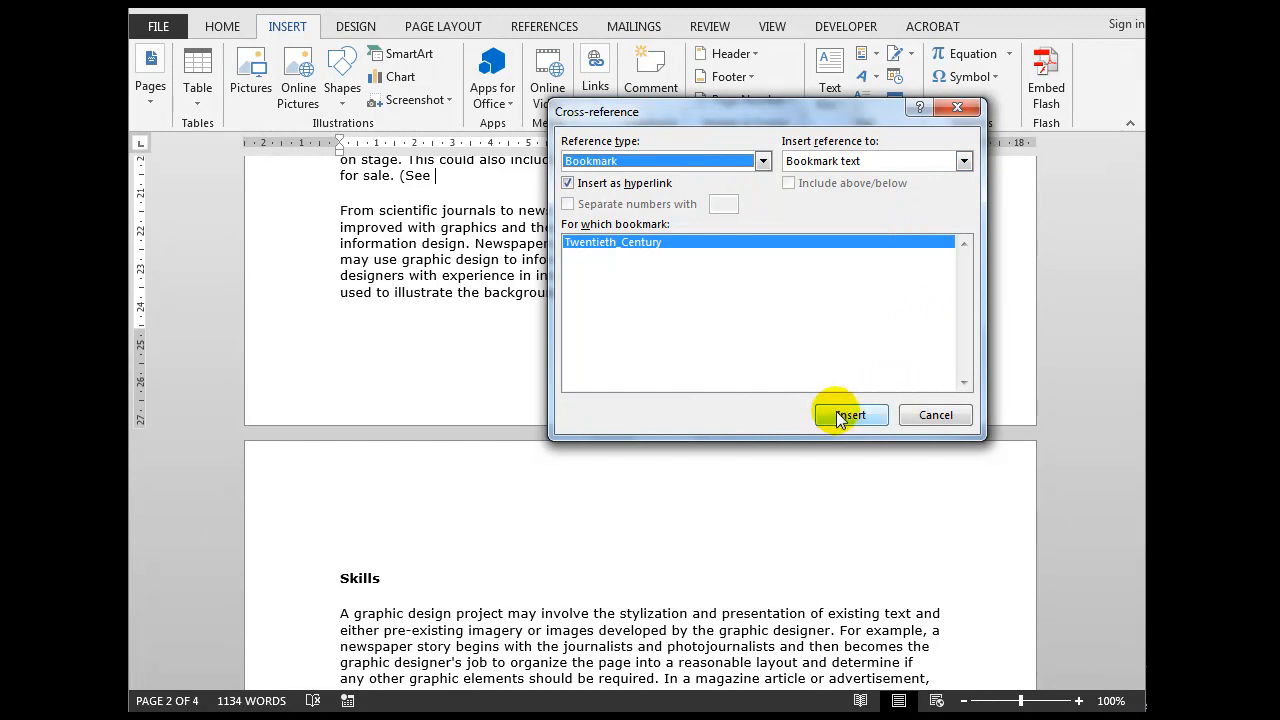
{"action": "left_click", "coordinate": [850, 414]}
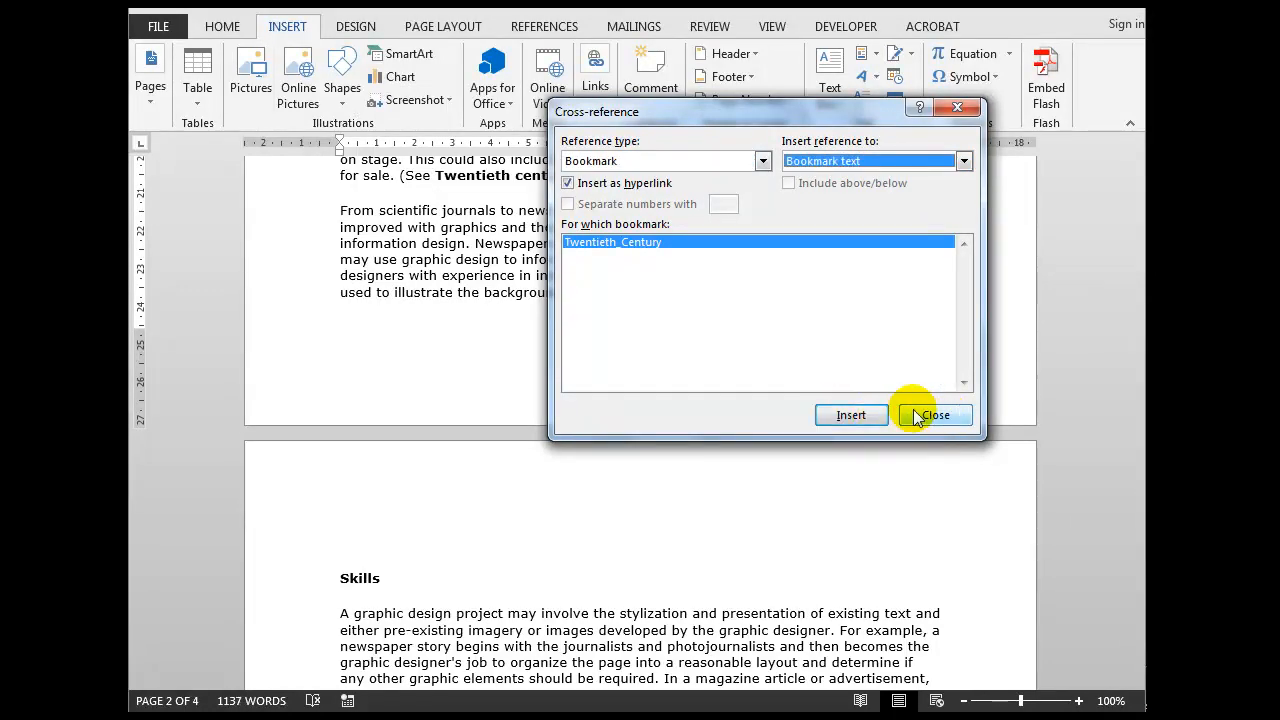
{"action": "left_click", "coordinate": [940, 414]}
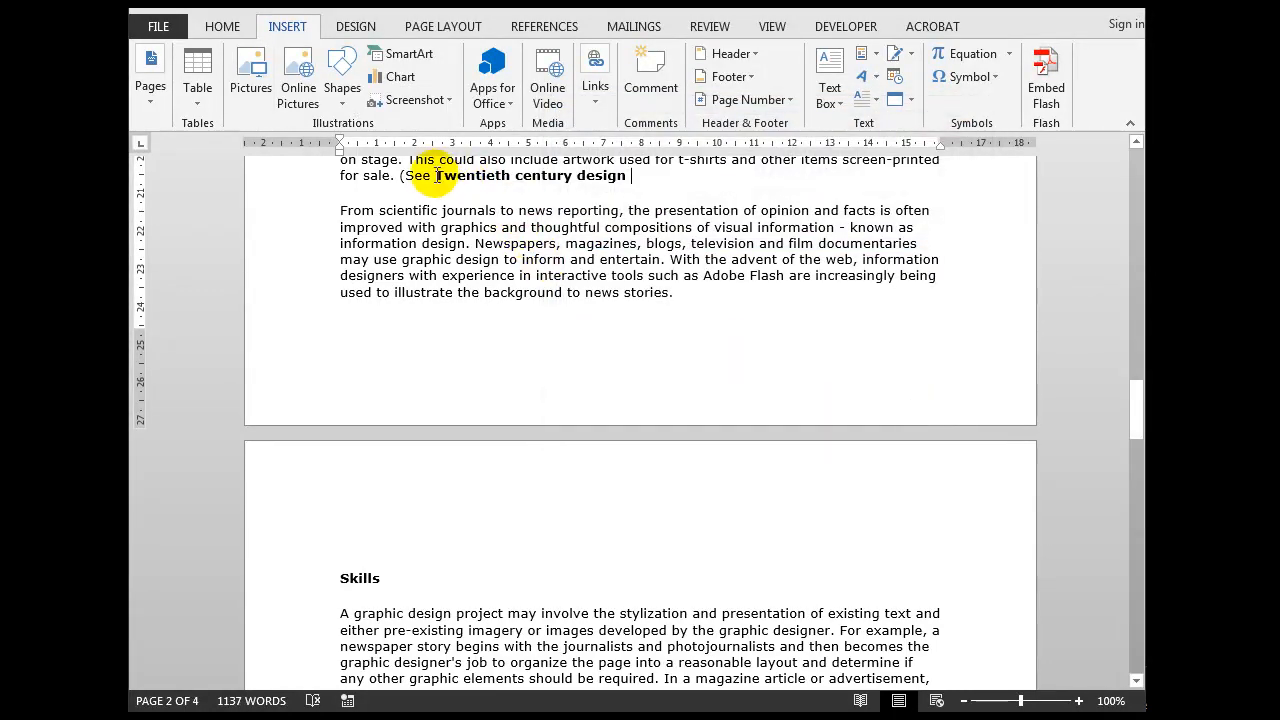
{"action": "mouse_move", "coordinate": [620, 176]}
{"action": "type", "text": " )"}
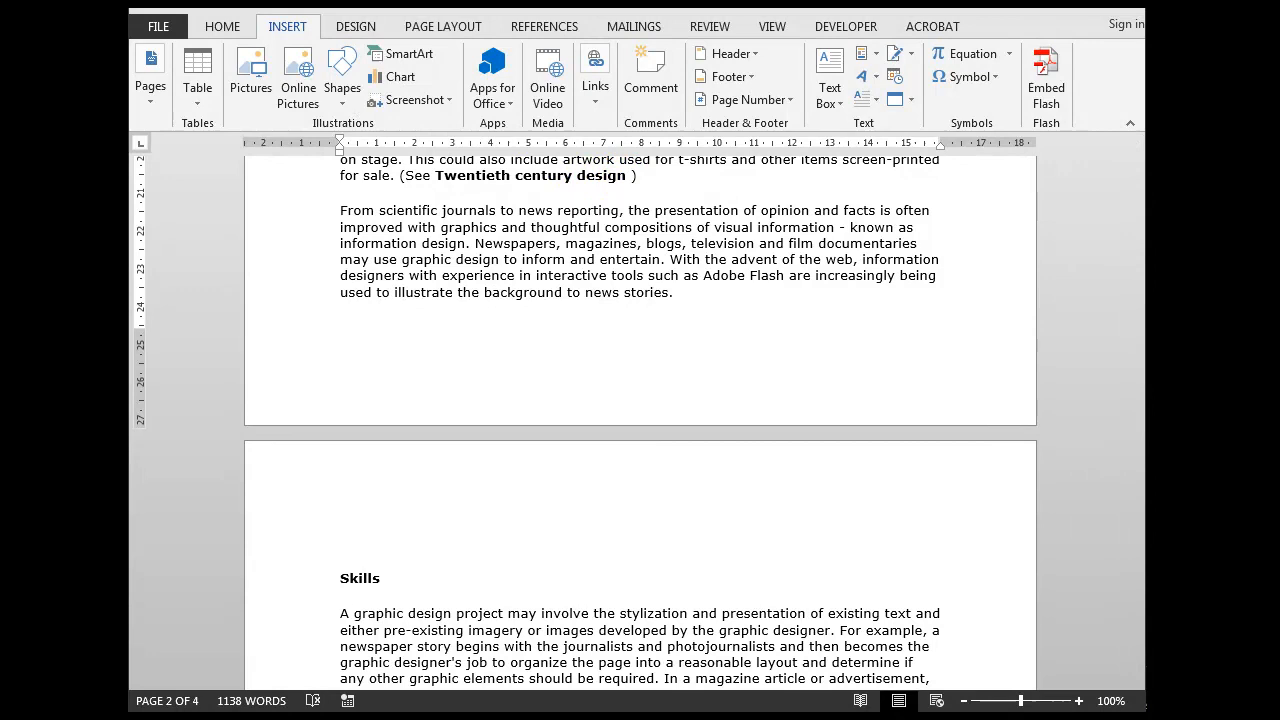
- Italicize "(See Twentieth century design)" and select the red placeholder in the Applications paragraph on page 2
{"action": "double_click", "coordinate": [530, 176]}
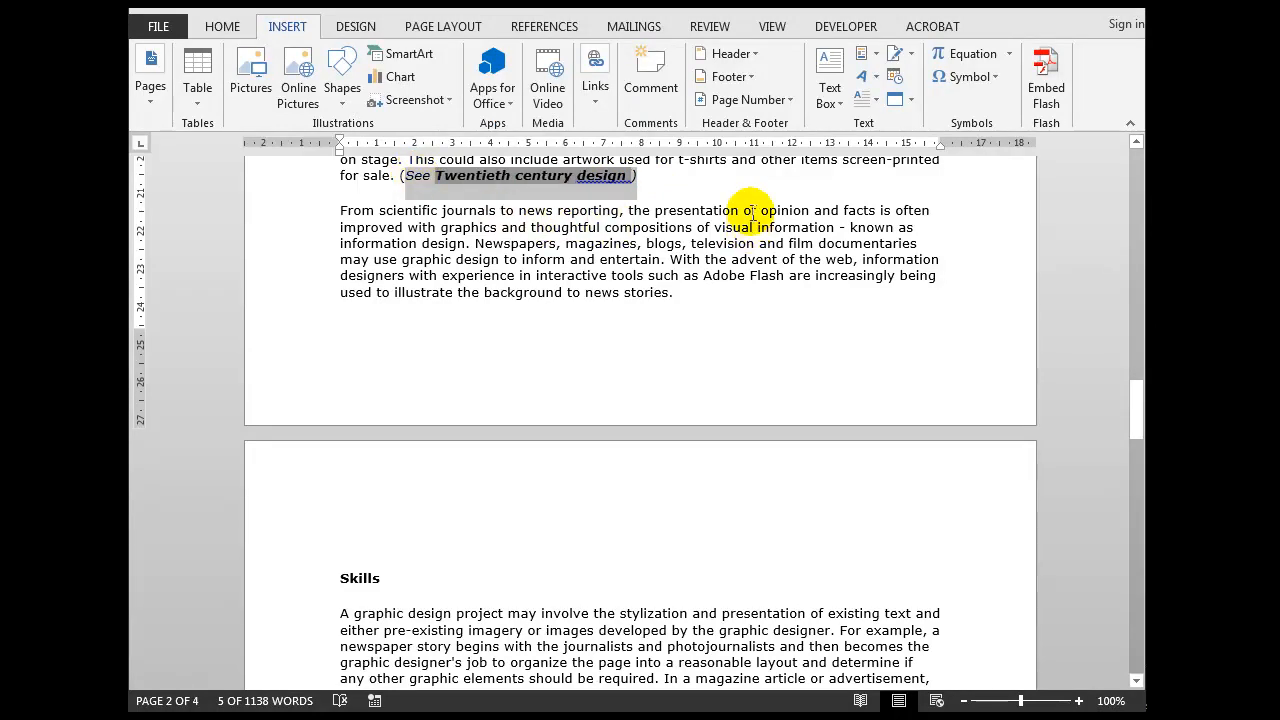
{"action": "mouse_move", "coordinate": [500, 176]}
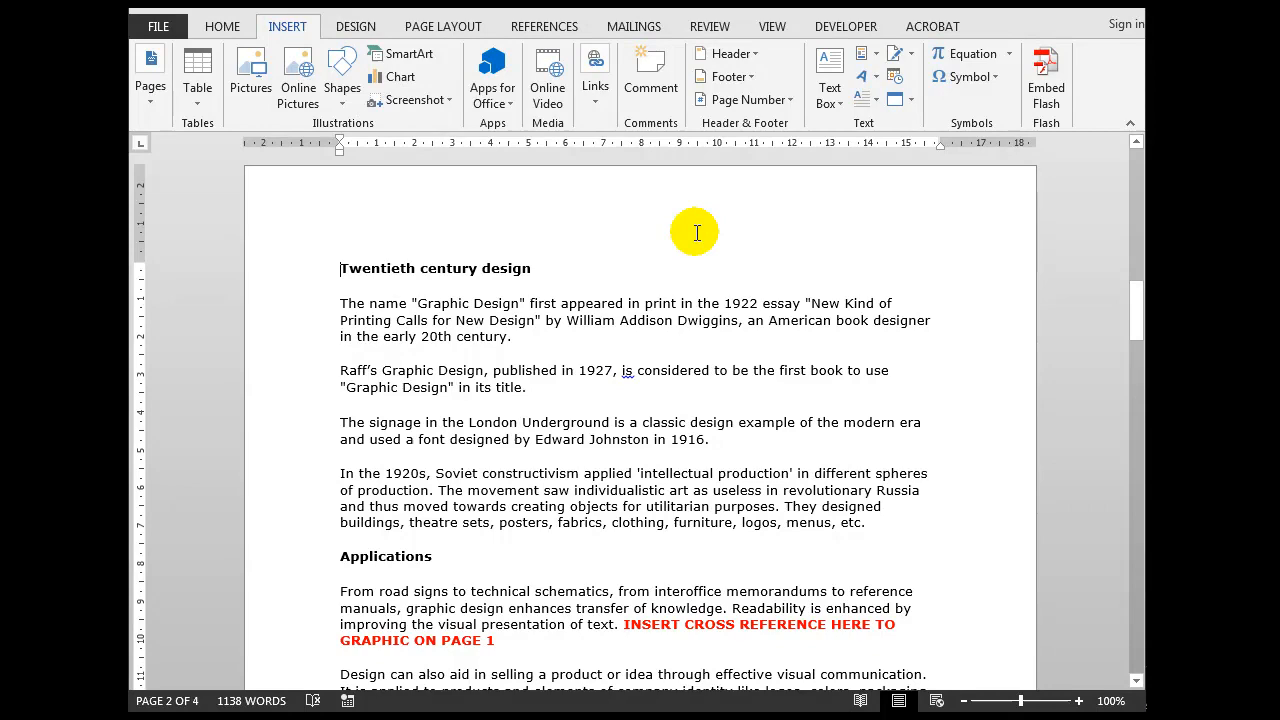
{"action": "scroll", "scroll_direction": "down", "scroll_amount": 3}
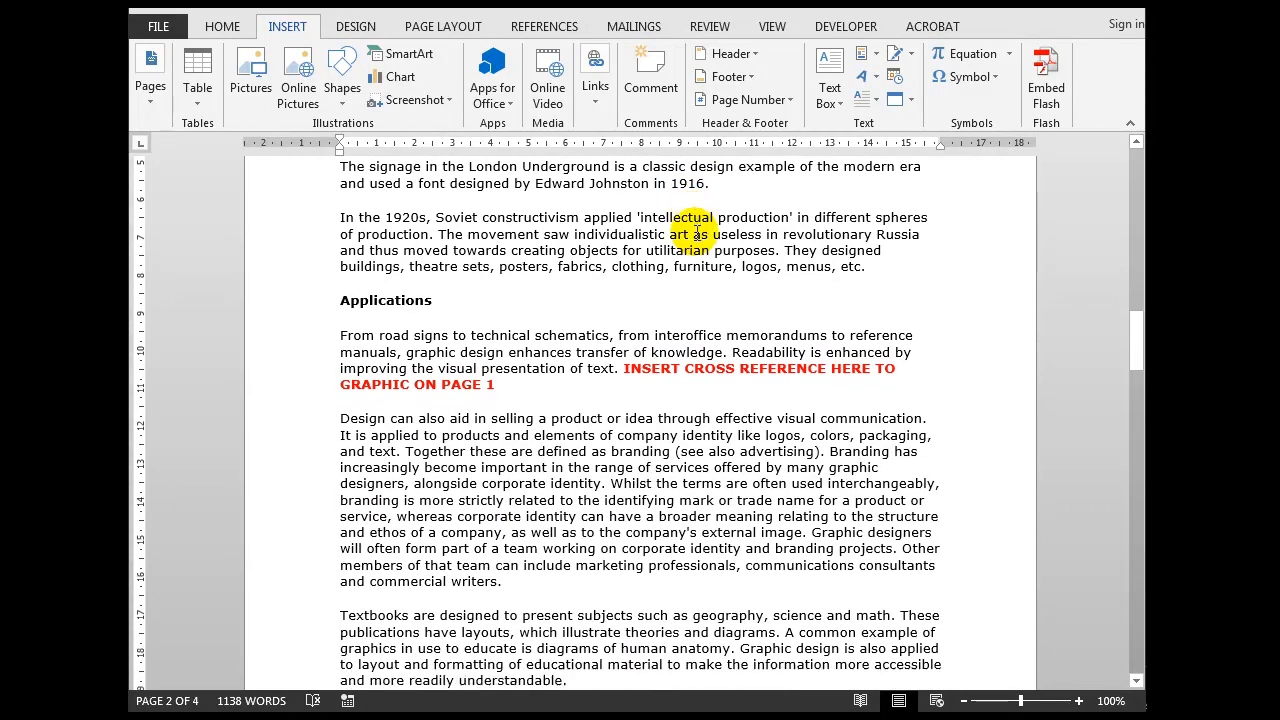
{"action": "scroll", "scroll_direction": "down", "scroll_amount": 3}
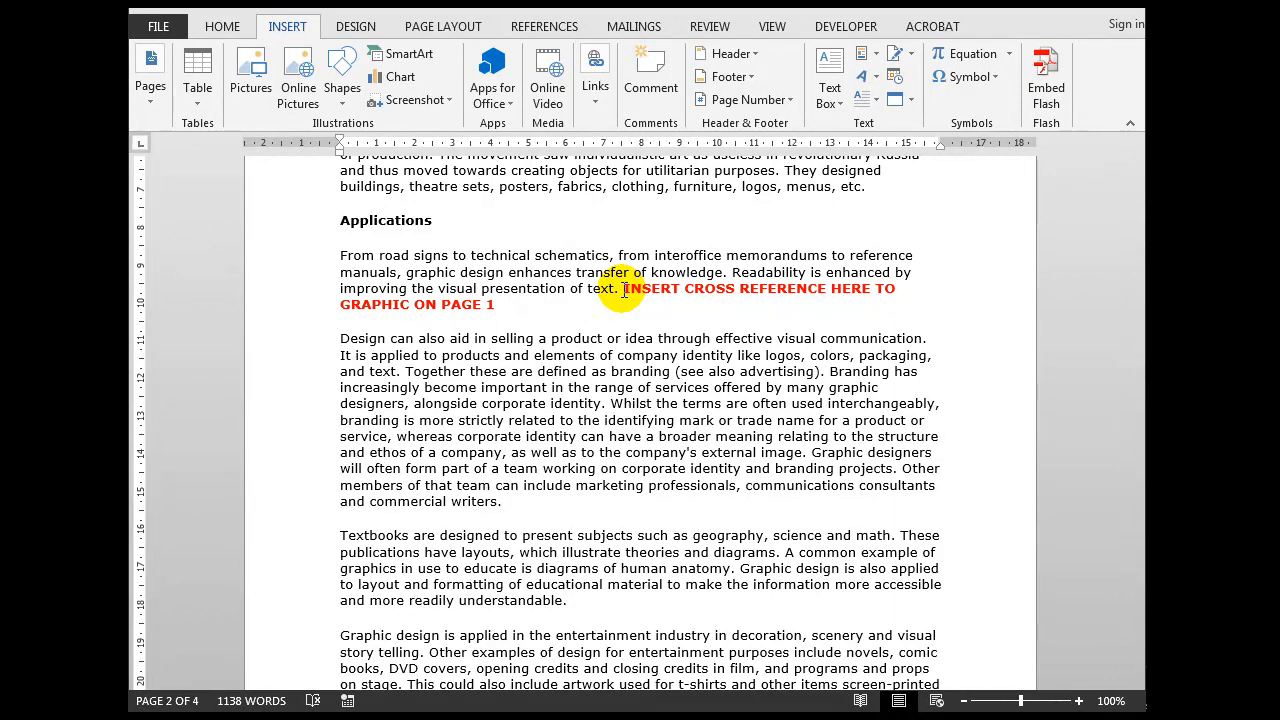
{"action": "left_click_drag", "start_coordinate": [1132, 310], "coordinate": [1132, 312]}
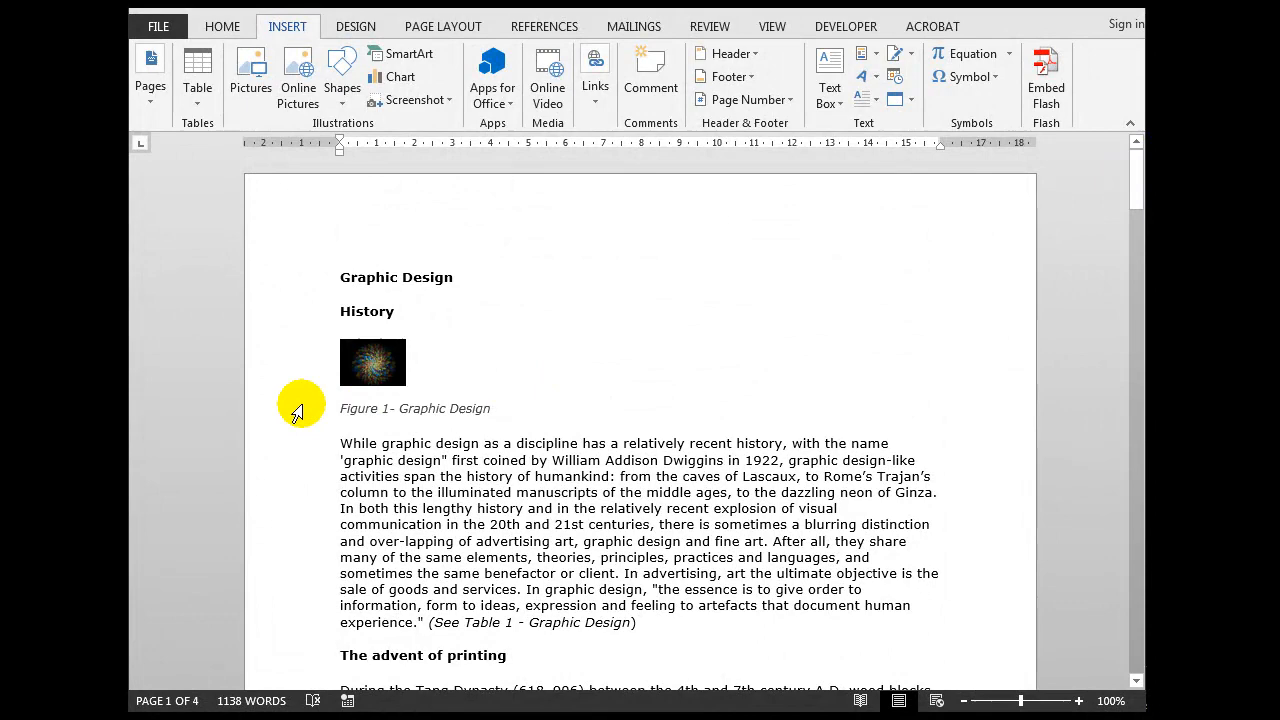
{"action": "mouse_move", "coordinate": [470, 408]}
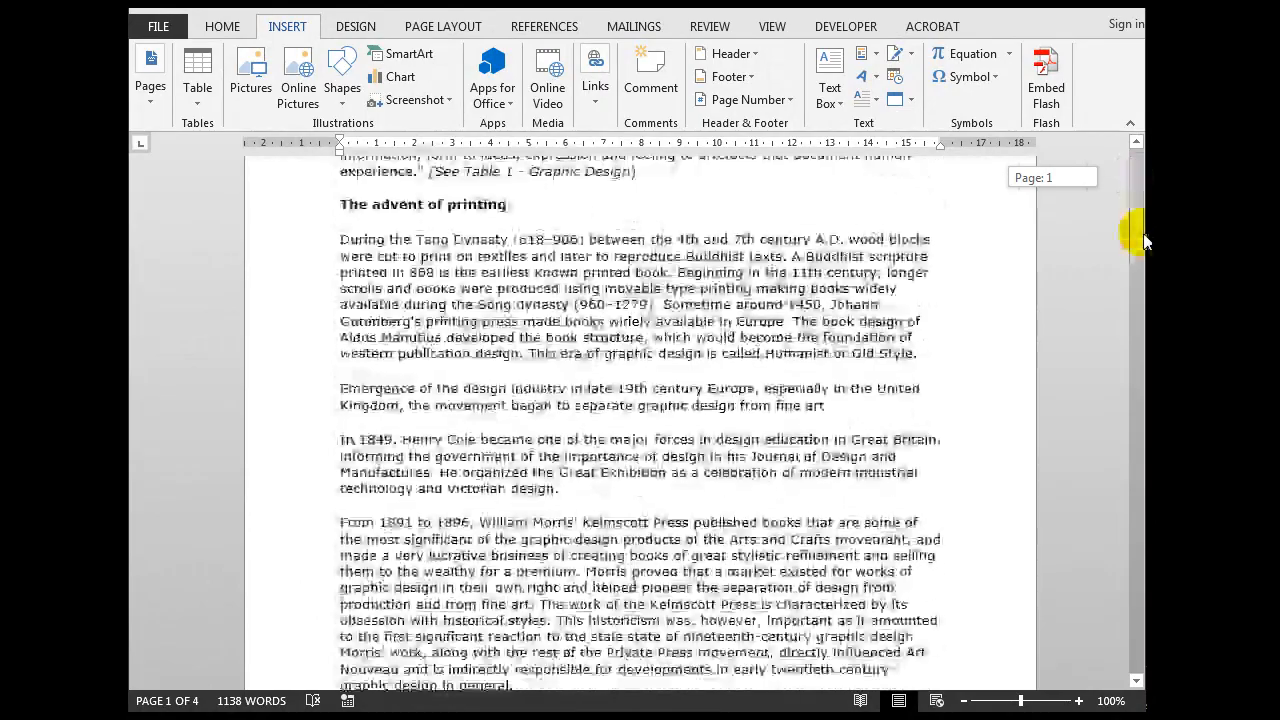
- Replace the red placeholder with "(Refer to " ready for a figure reference
{"action": "scroll", "scroll_direction": "down", "scroll_amount": 3}
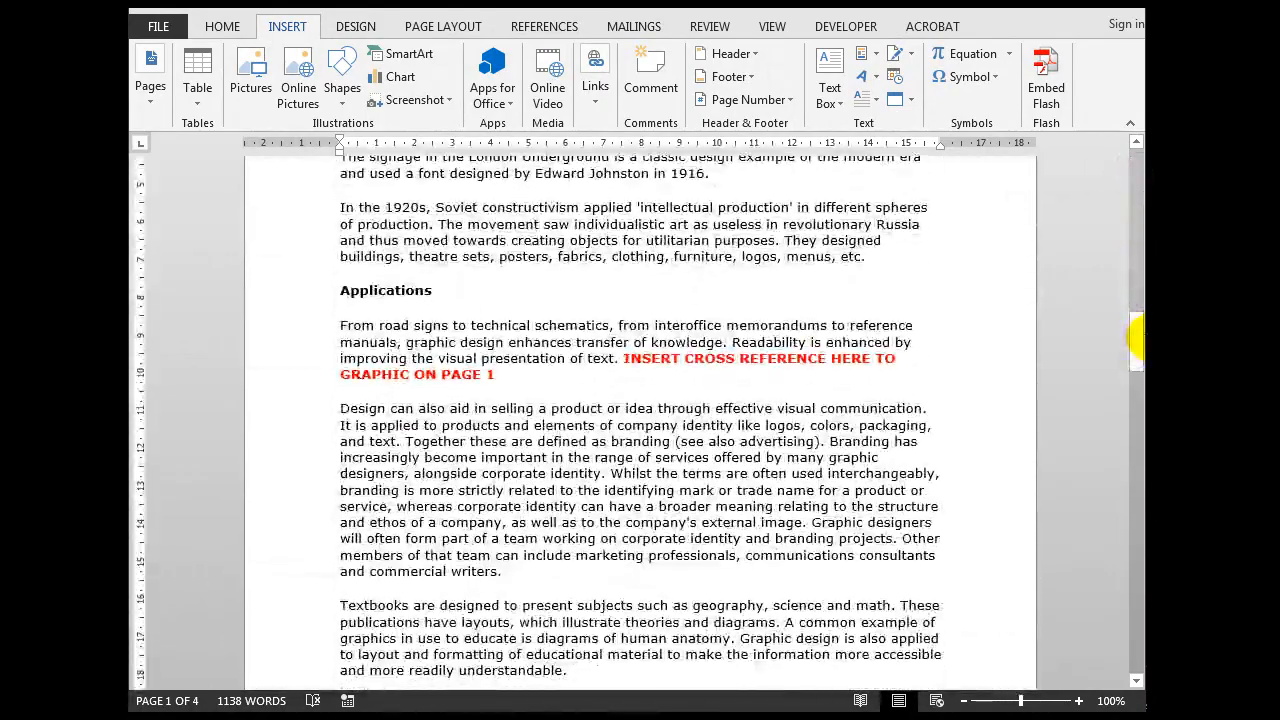
{"action": "left_click_drag", "start_coordinate": [622, 358], "coordinate": [494, 374]}
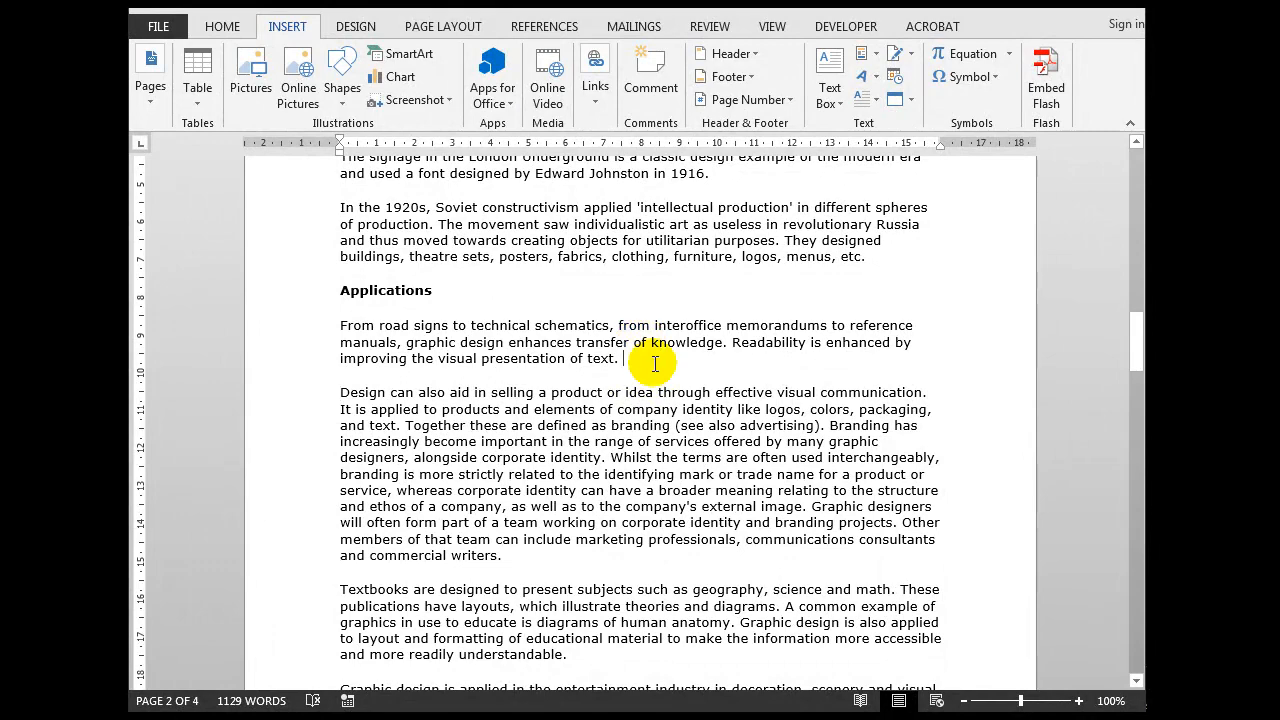
{"action": "type", "text": "(Refe"}
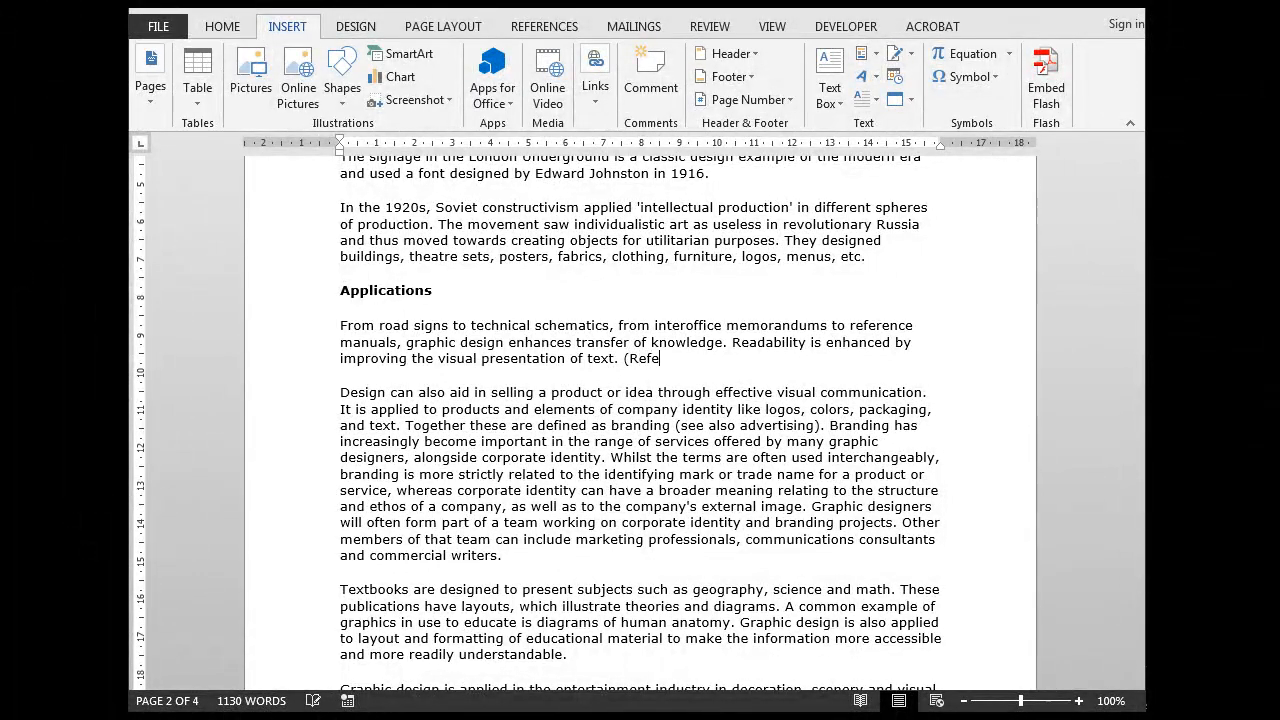
{"action": "type", "text": "r to"}
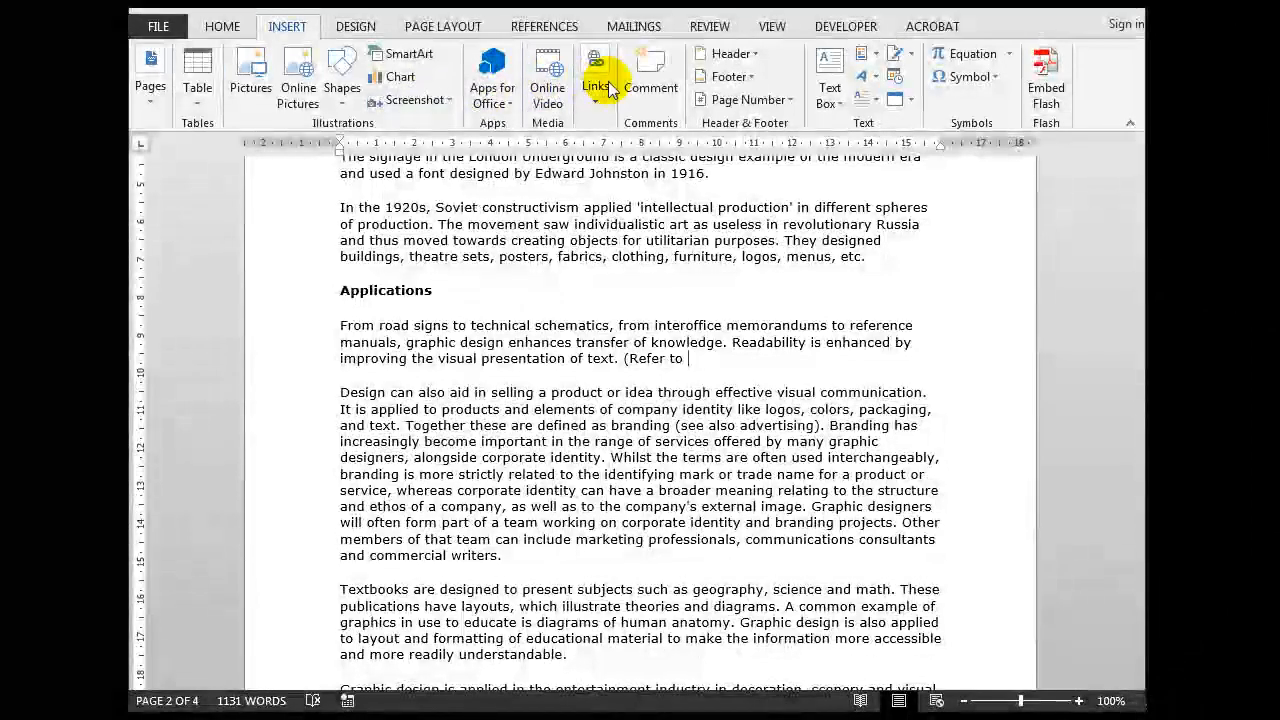
{"action": "left_click", "coordinate": [594, 76]}
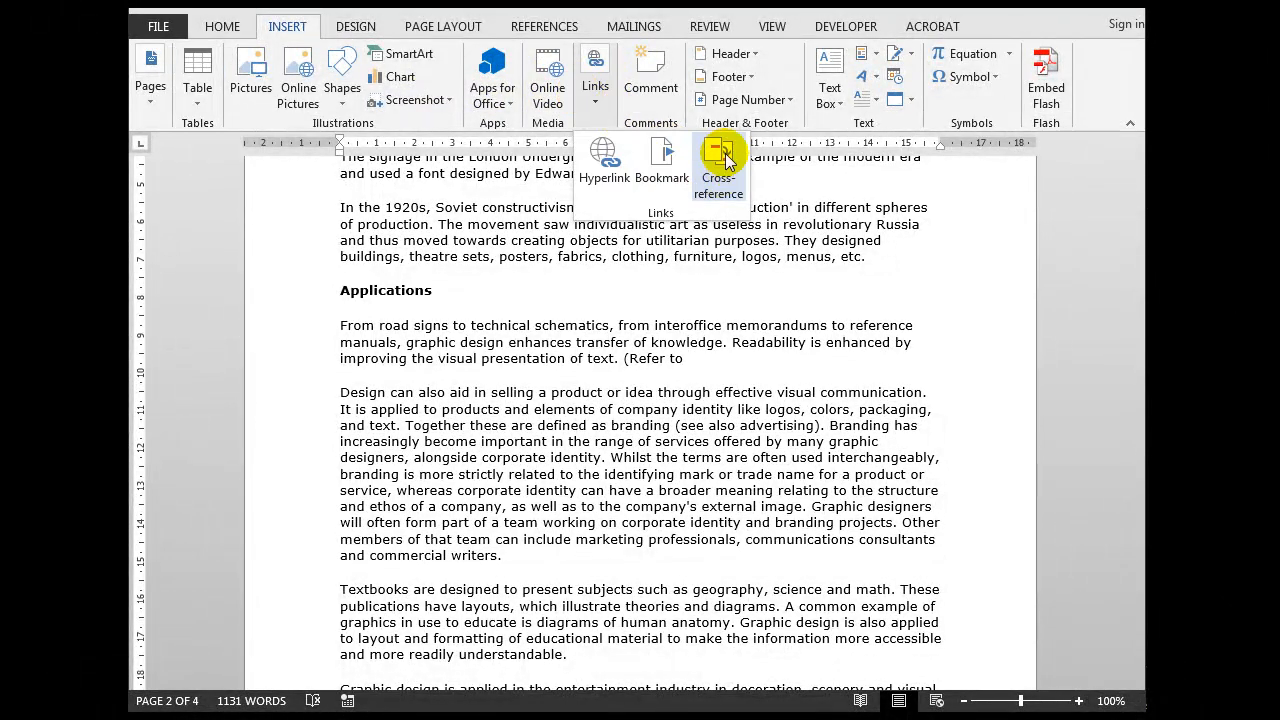
- Insert a Figure cross-reference to 'Figure 1- Graphic Design' (entire caption) after 'Refer to'
{"action": "left_click", "coordinate": [720, 156]}
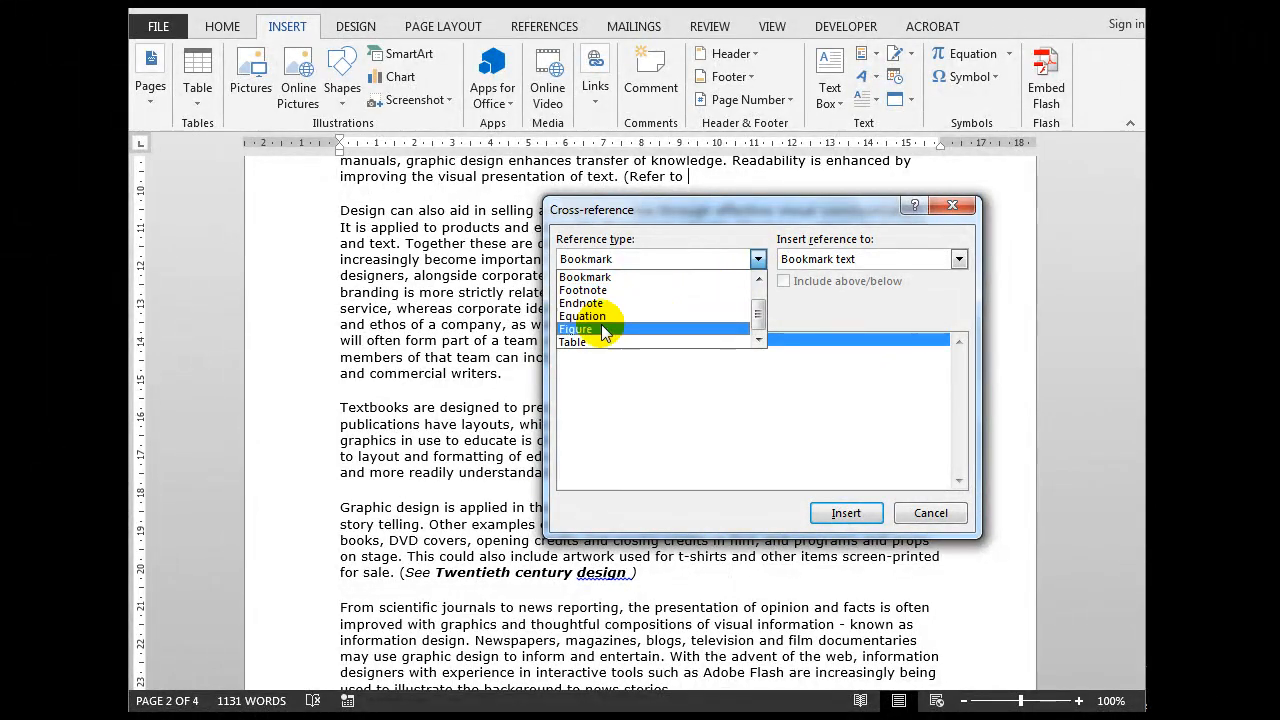
{"action": "left_click", "coordinate": [576, 328]}
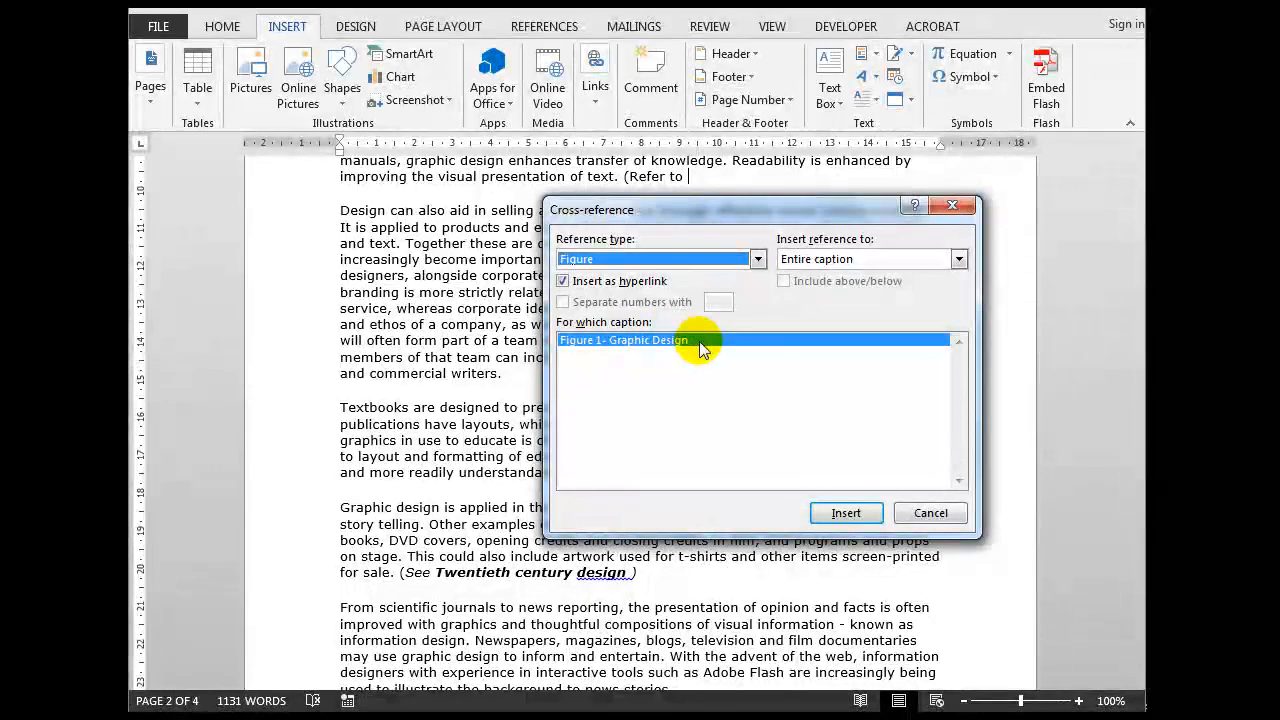
{"action": "mouse_move", "coordinate": [678, 390]}
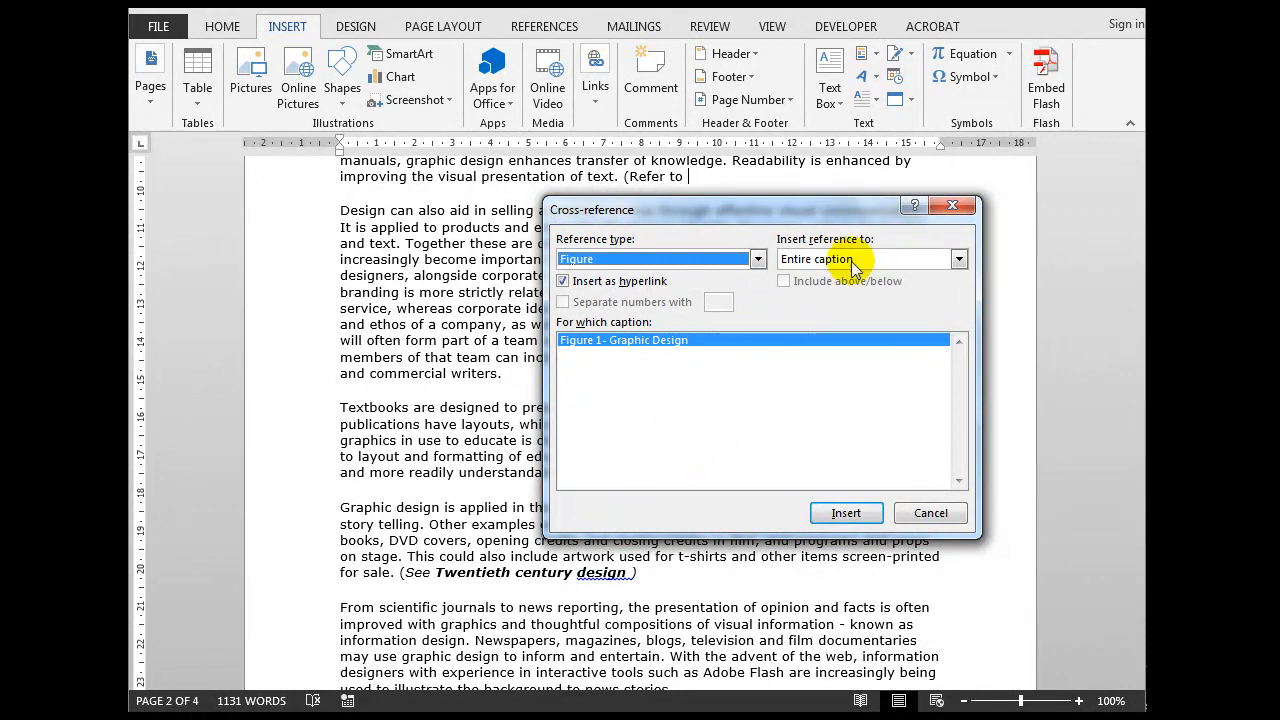
{"action": "mouse_move", "coordinate": [870, 336]}
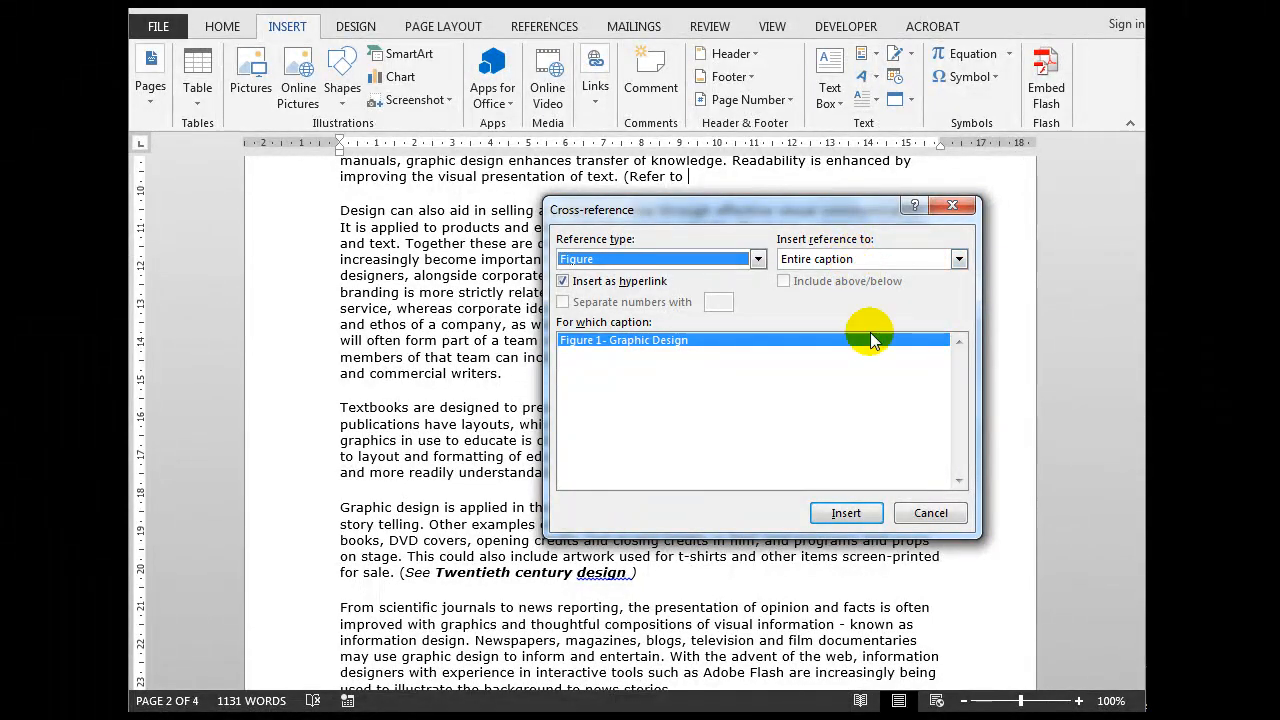
{"action": "left_click", "coordinate": [846, 512]}
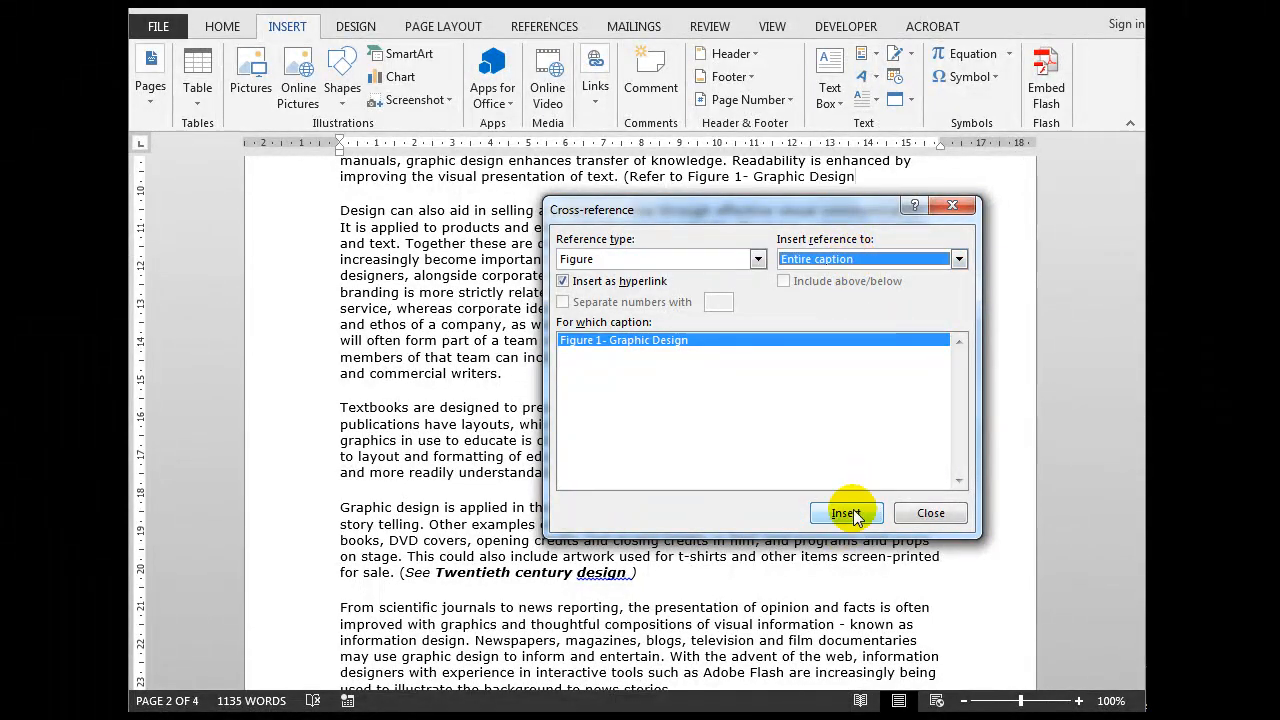
{"action": "left_click", "coordinate": [848, 512]}
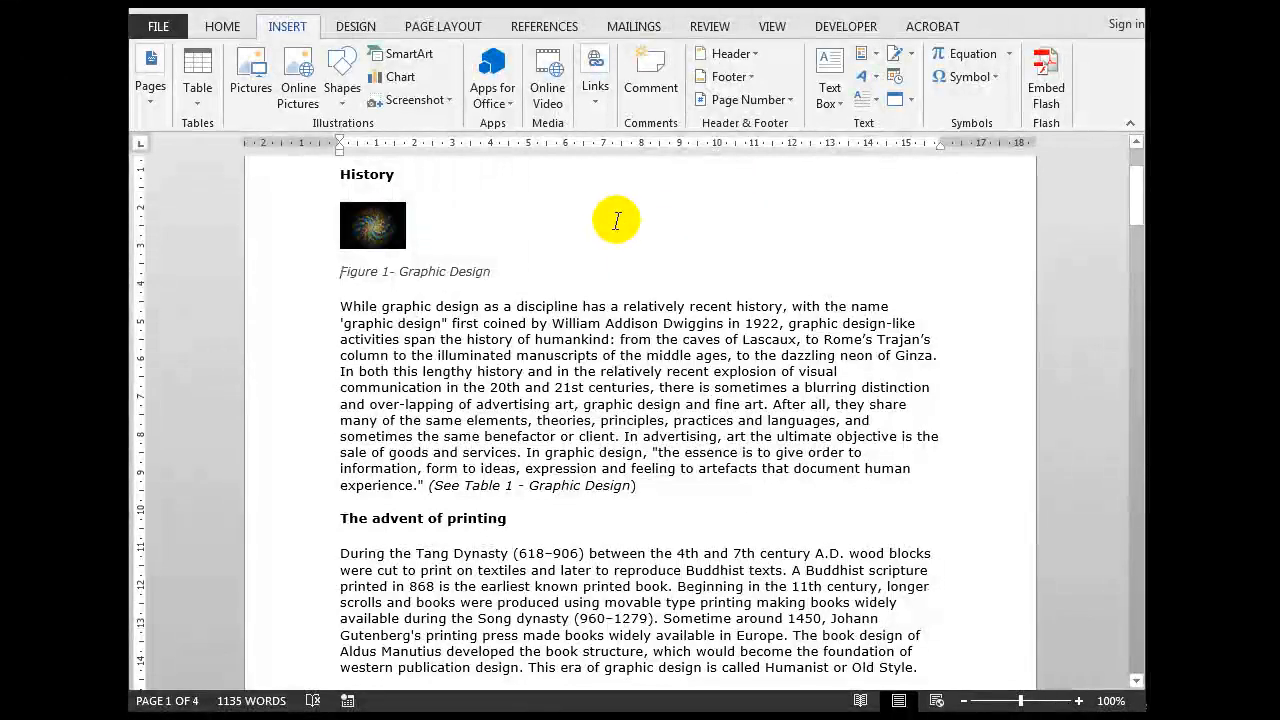
{"action": "mouse_move", "coordinate": [704, 224]}
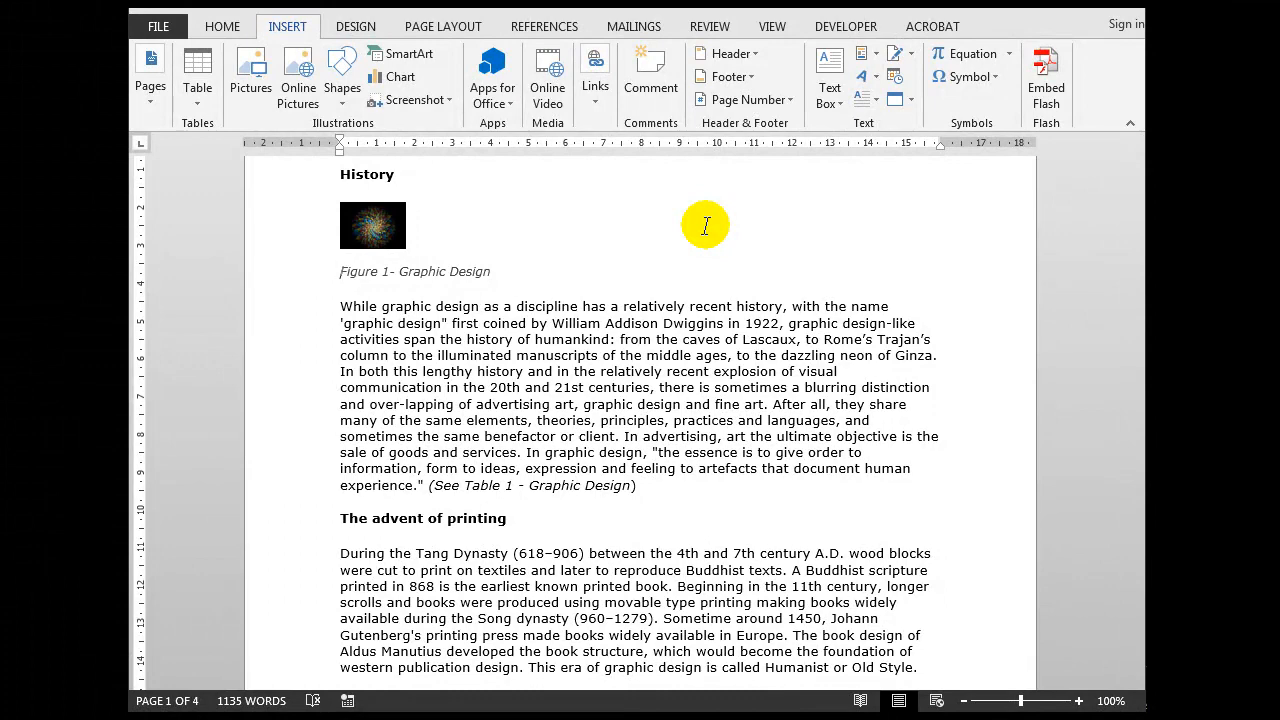
{"action": "mouse_move", "coordinate": [502, 528]}
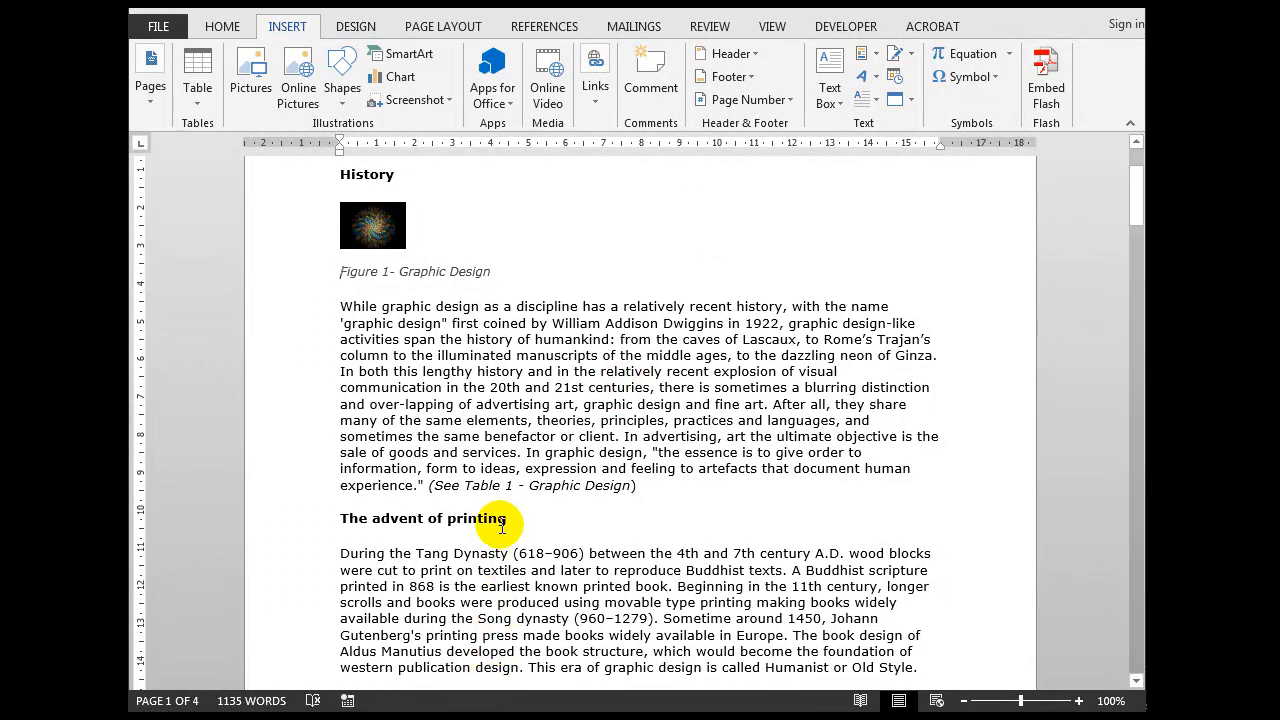
{"action": "mouse_move", "coordinate": [478, 486]}
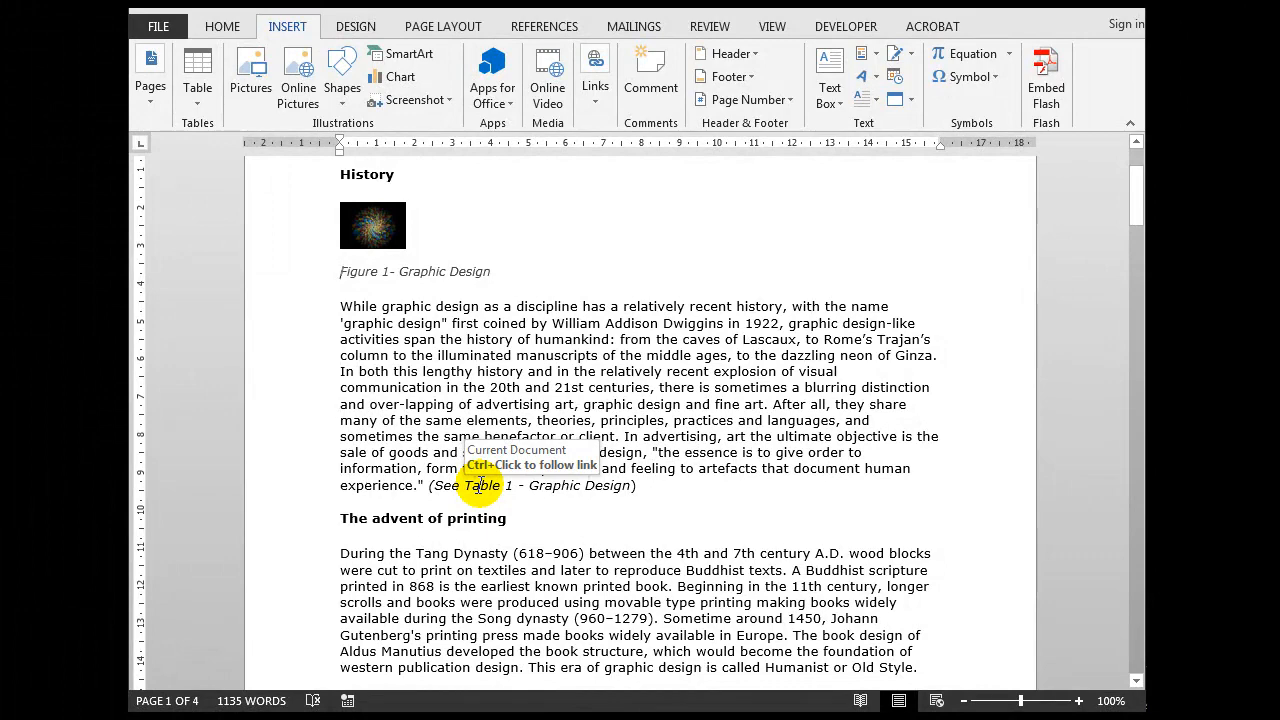
{"action": "left_click", "coordinate": [480, 486]}
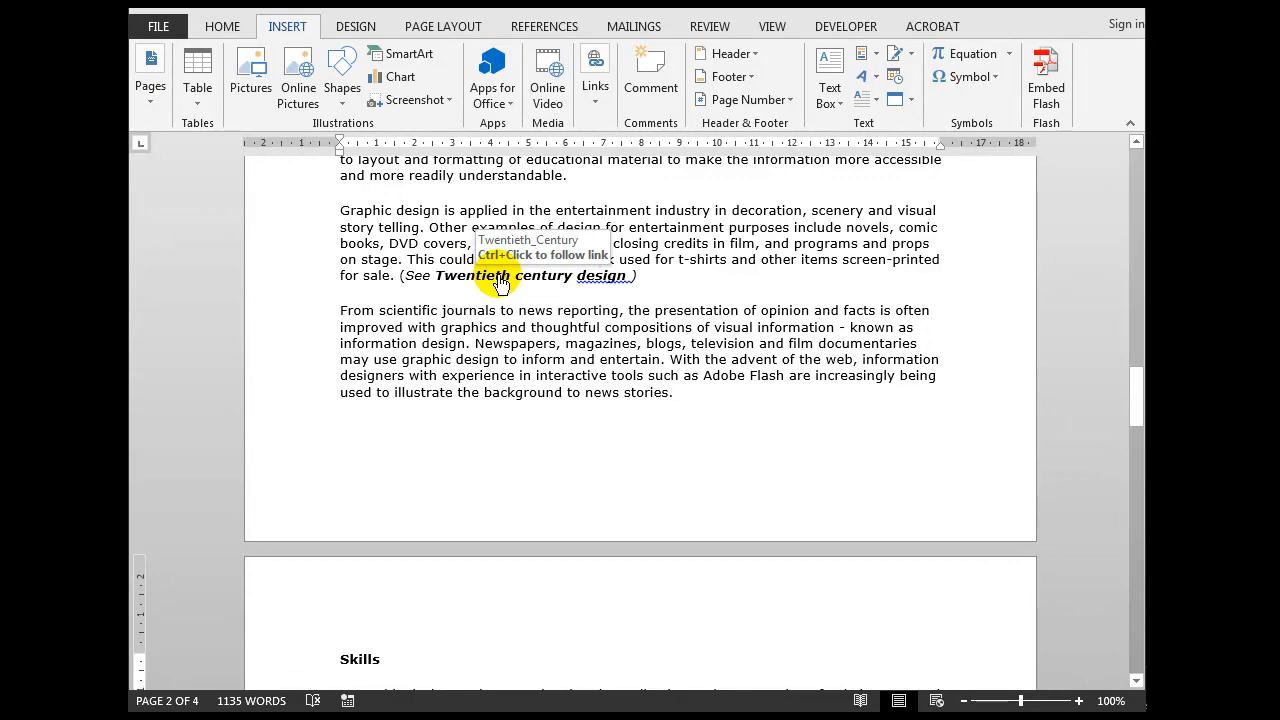
{"action": "left_click", "coordinate": [500, 280]}
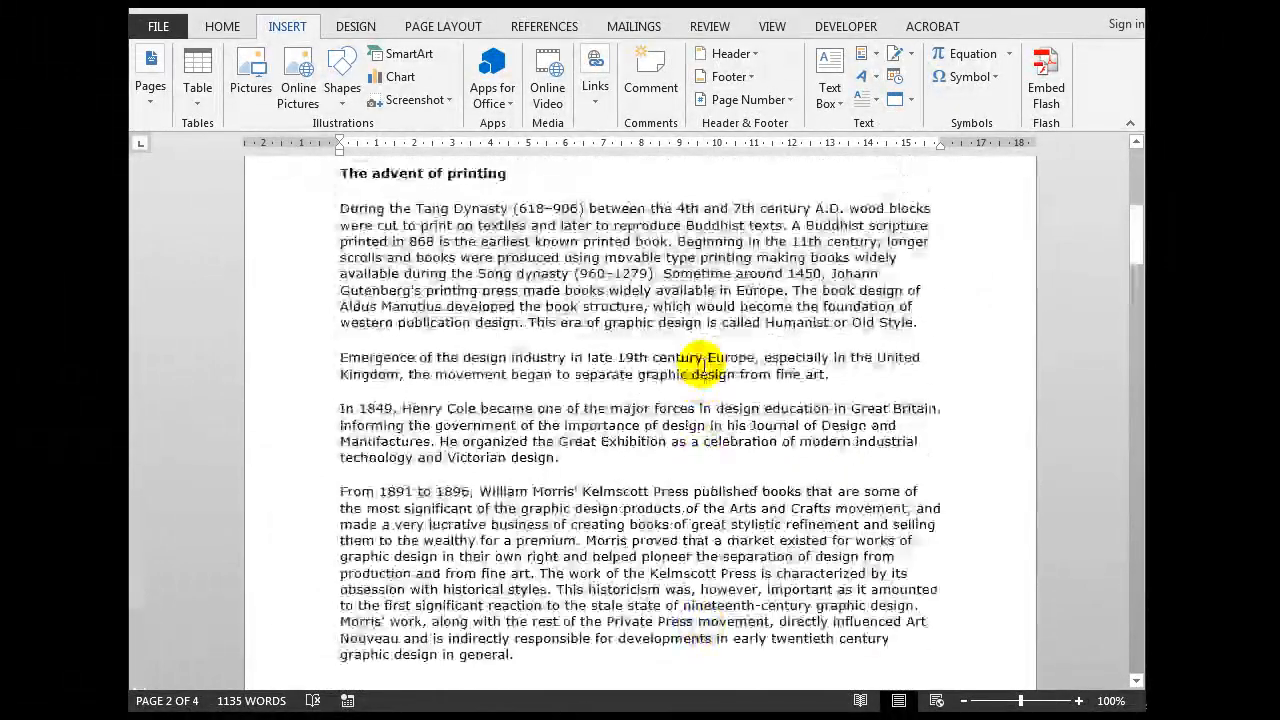
{"action": "scroll", "scroll_direction": "down", "scroll_amount": 3}
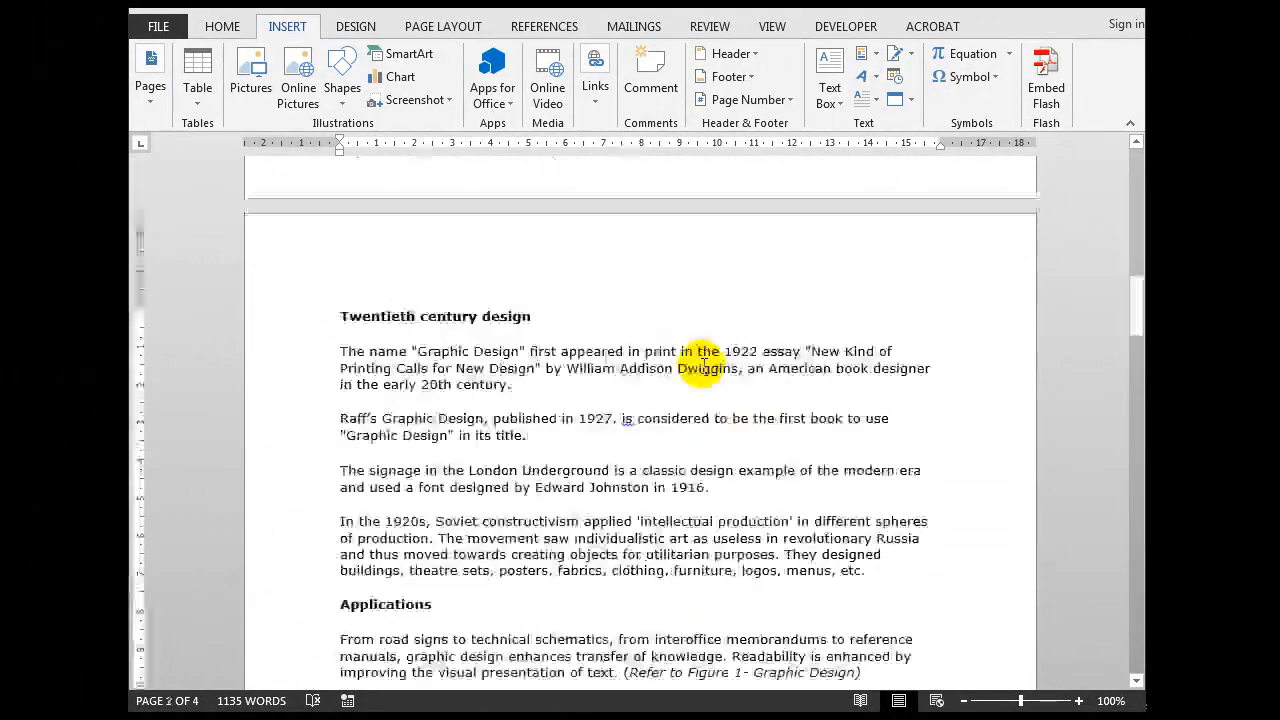
{"action": "scroll", "scroll_direction": "down", "scroll_amount": 3}
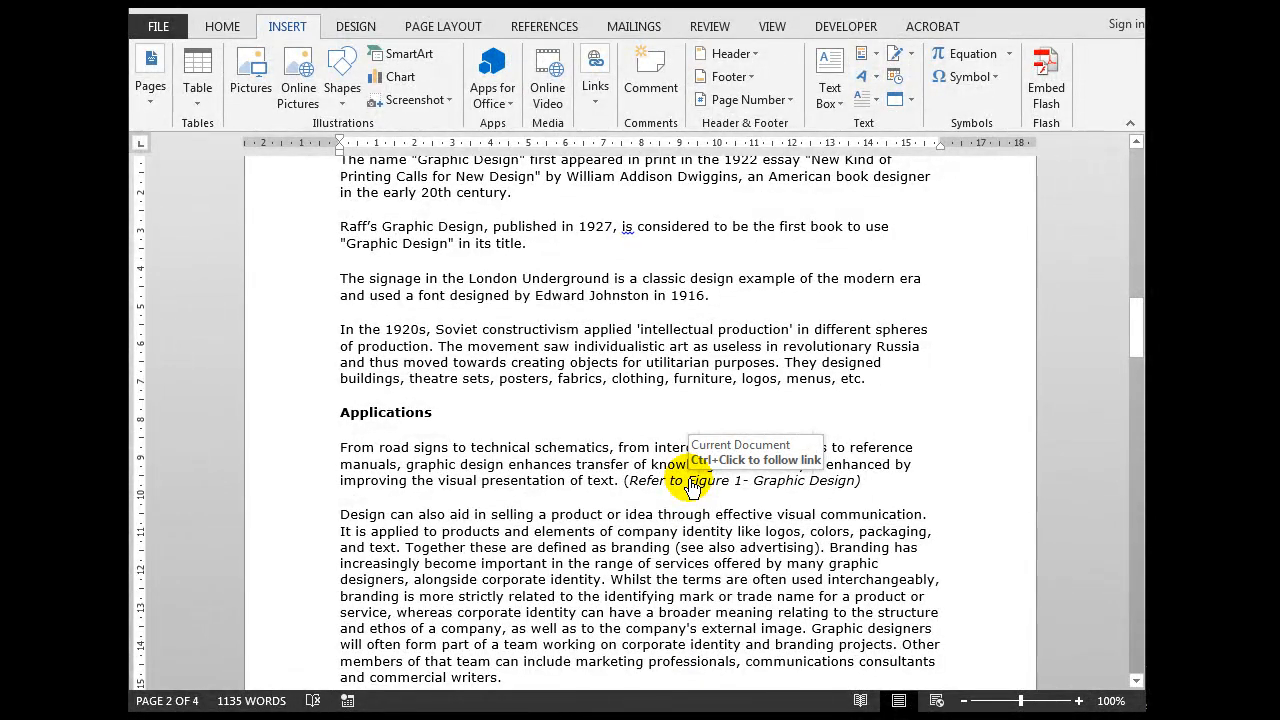
{"action": "left_click", "coordinate": [692, 482]}
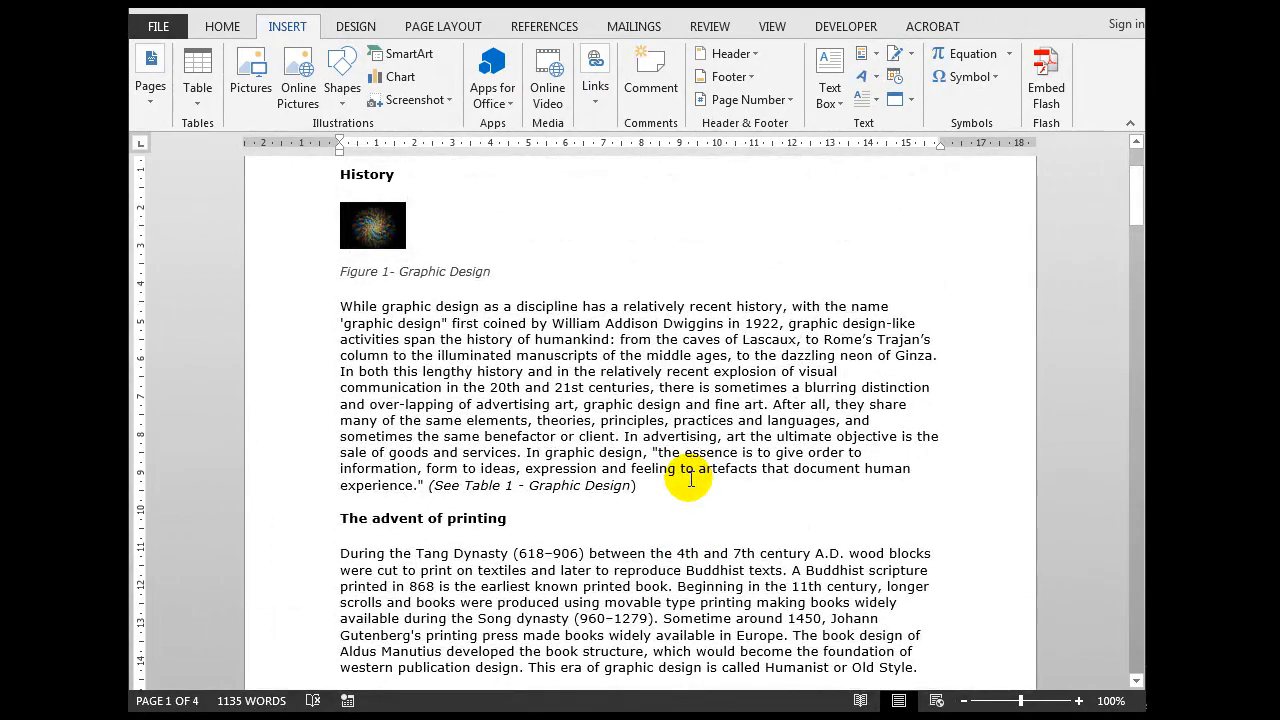